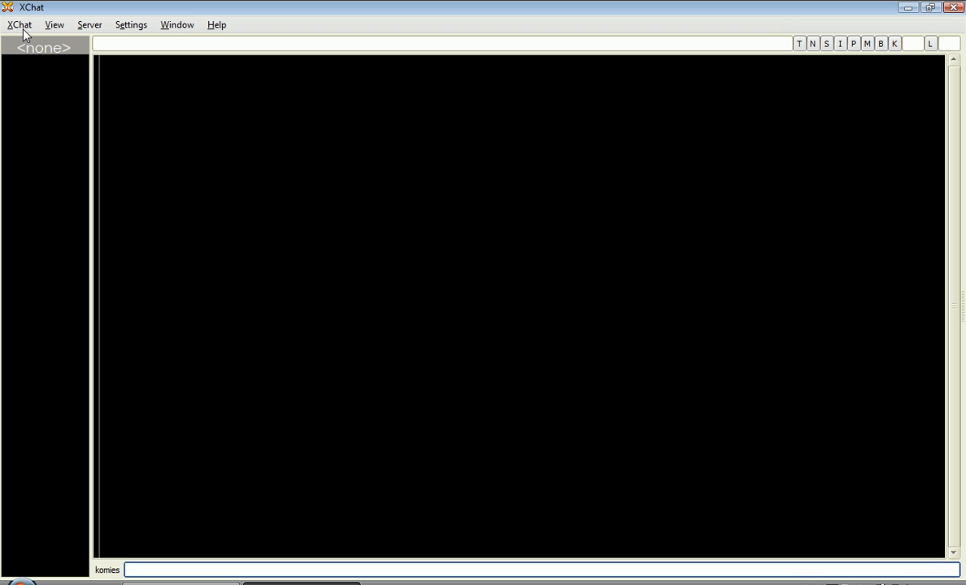
Open the XChat main menu in the menu bar.
left_click(325, 570)
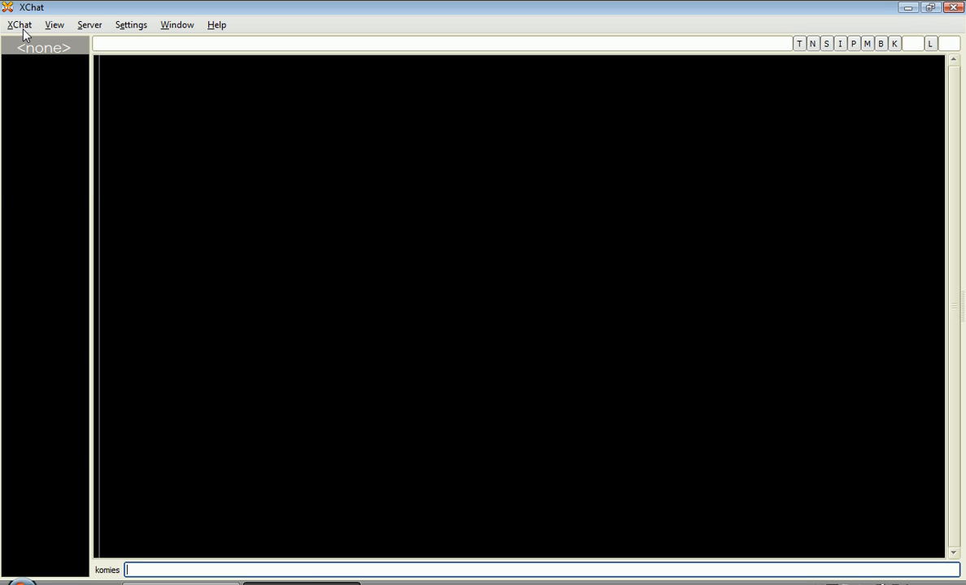
left_click(19, 25)
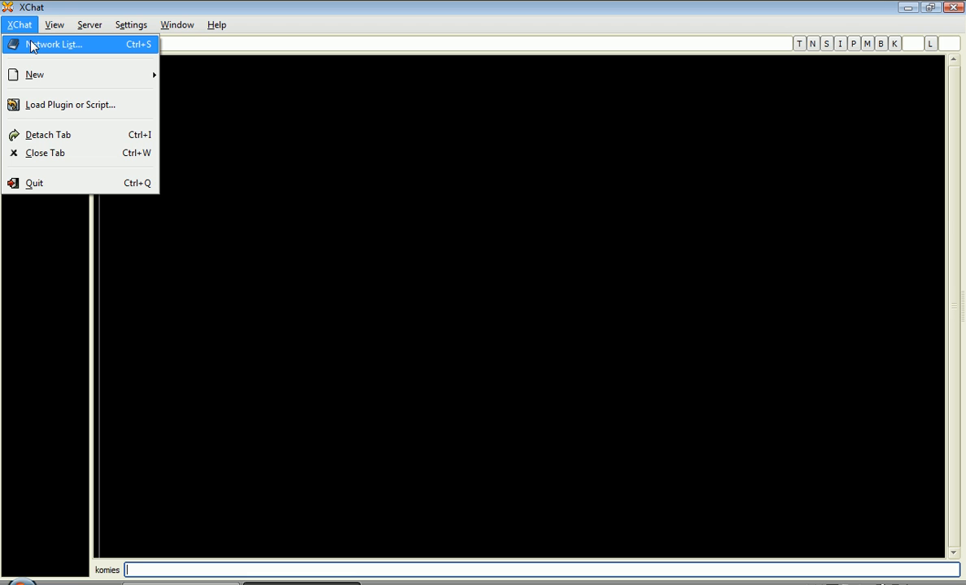
Open the Network List, add a new network entry and type its name.
left_click(55, 44)
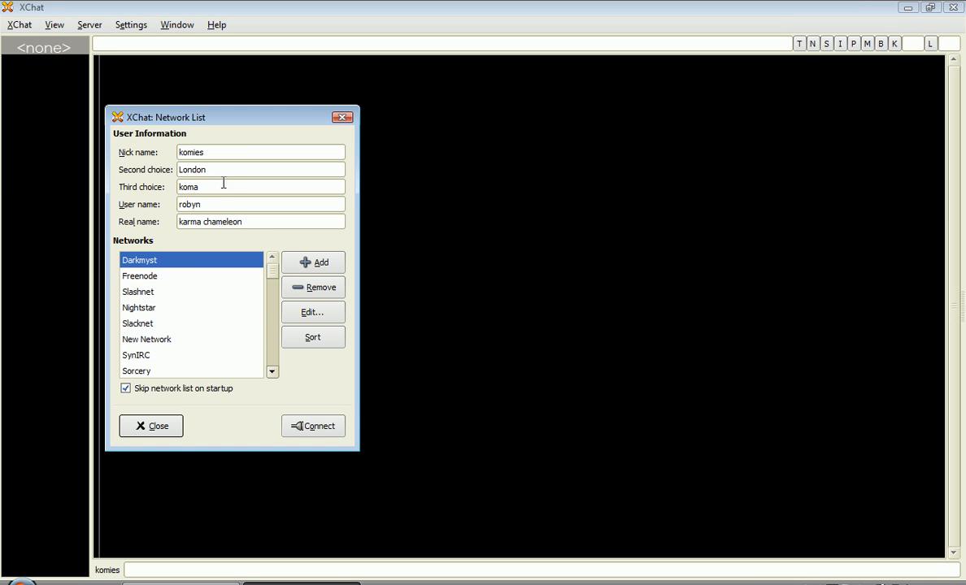
mouse_move(325, 390)
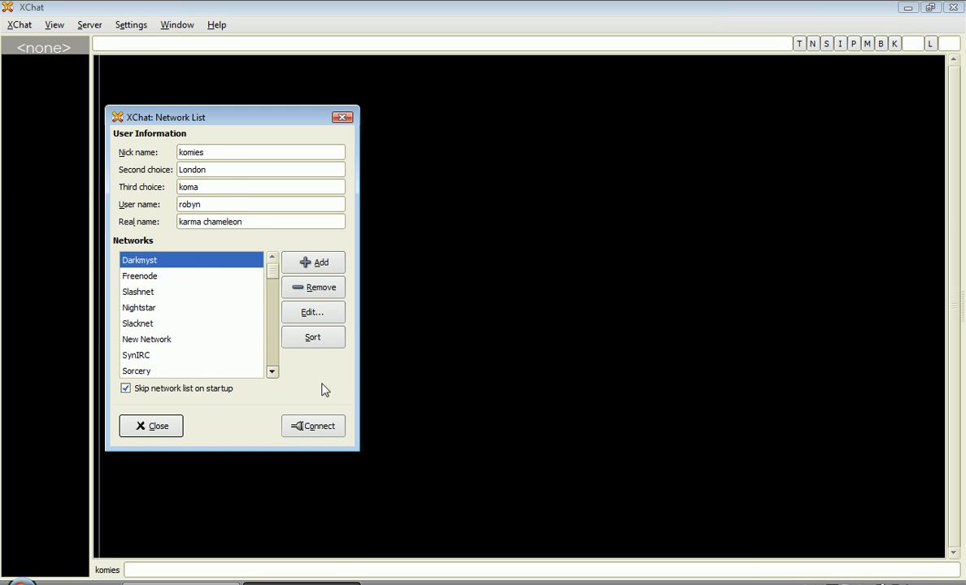
mouse_move(297, 314)
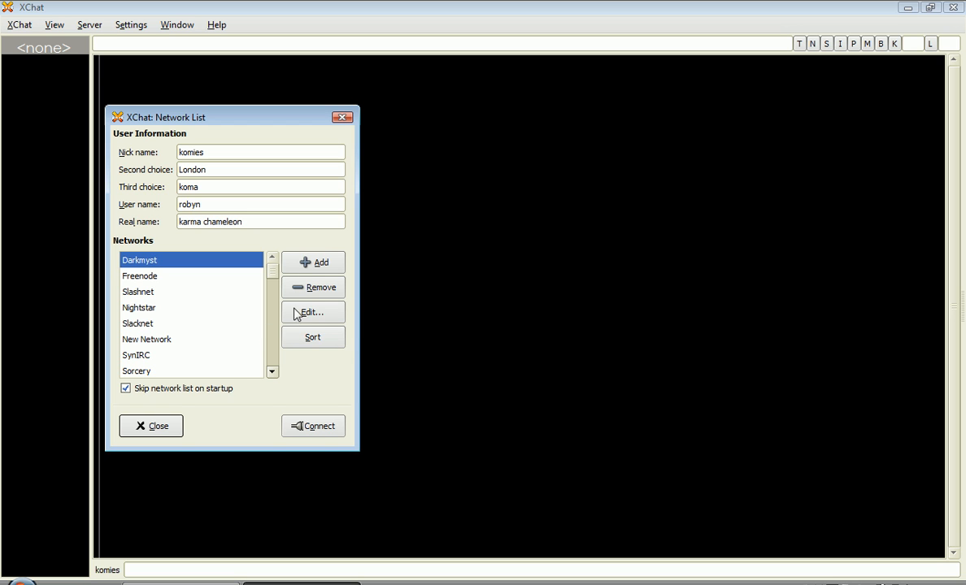
left_click(313, 287)
type("C")
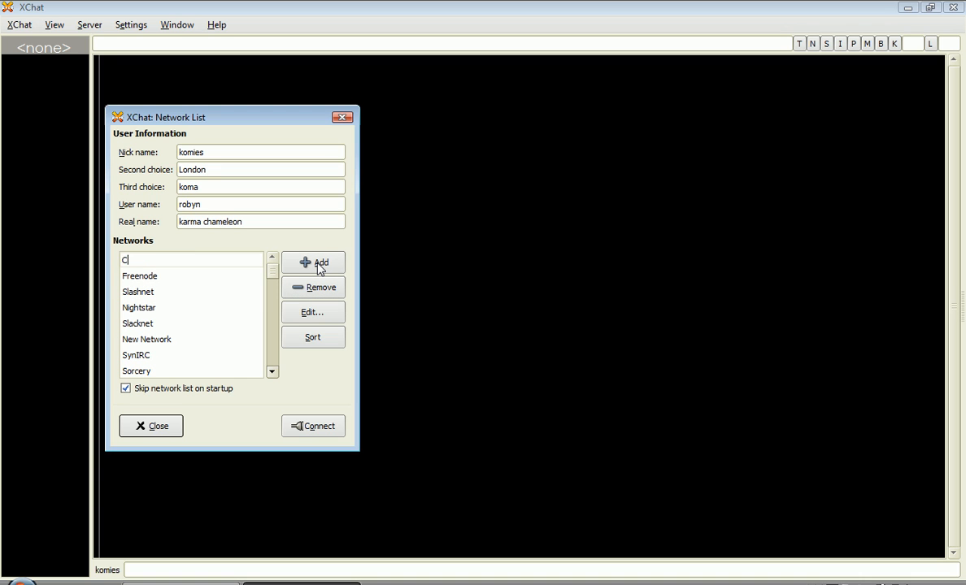
type("arkmyst")
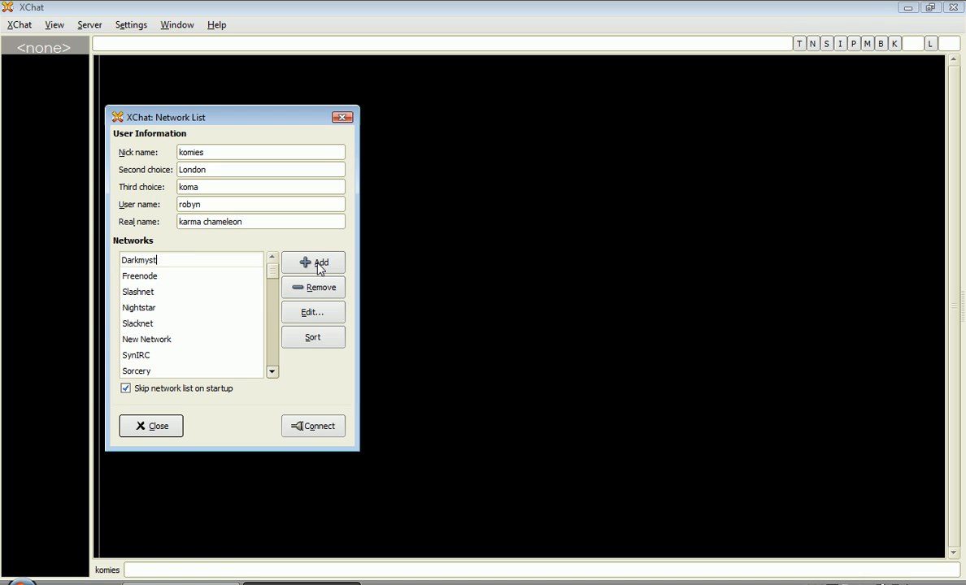
type("Banas")
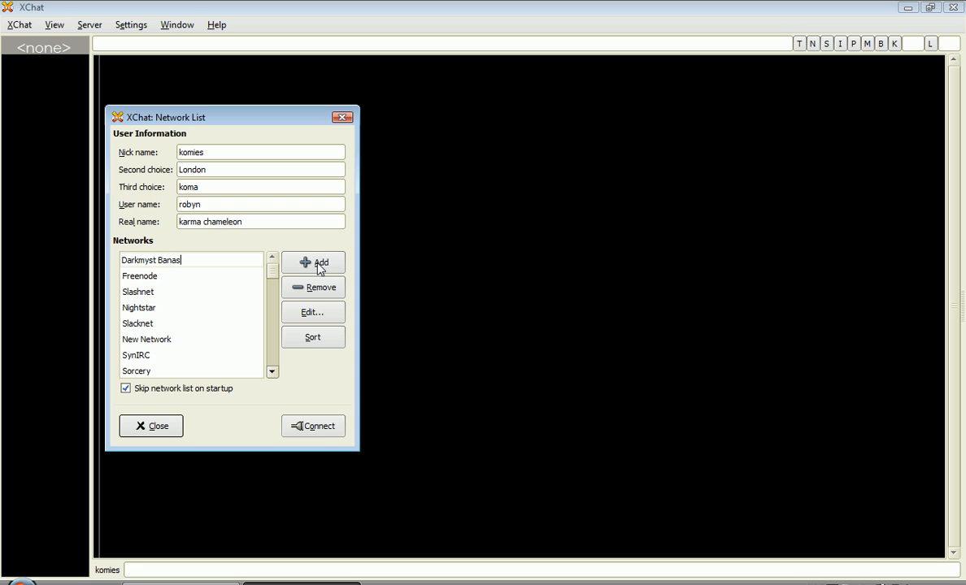
type("na")
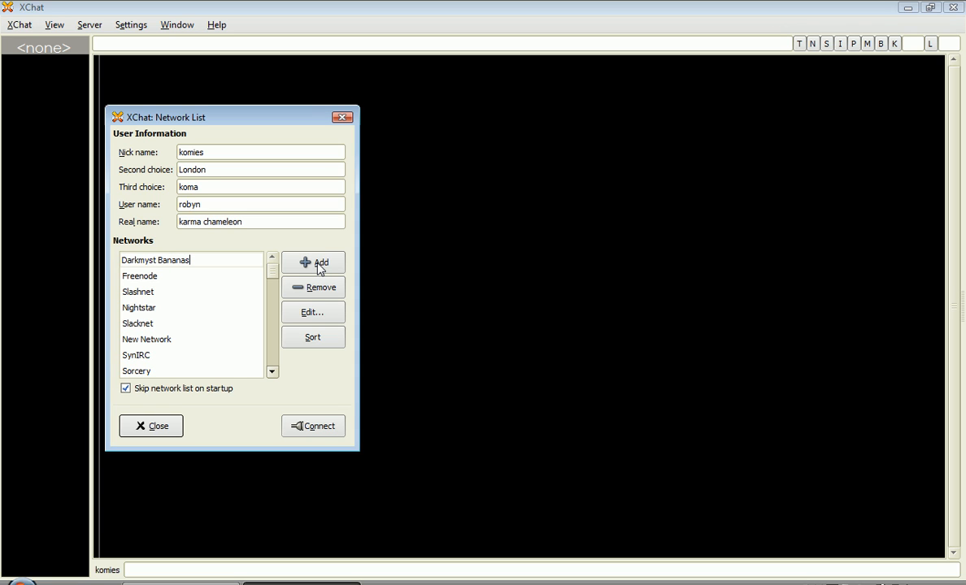
Add a second New Network entry, then open and close its settings.
left_click(313, 261)
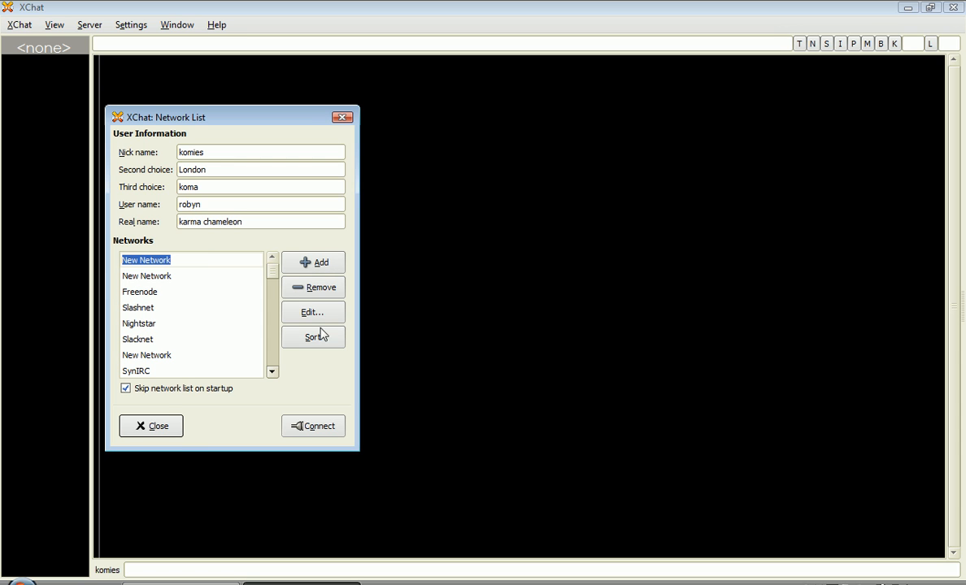
left_click(147, 276)
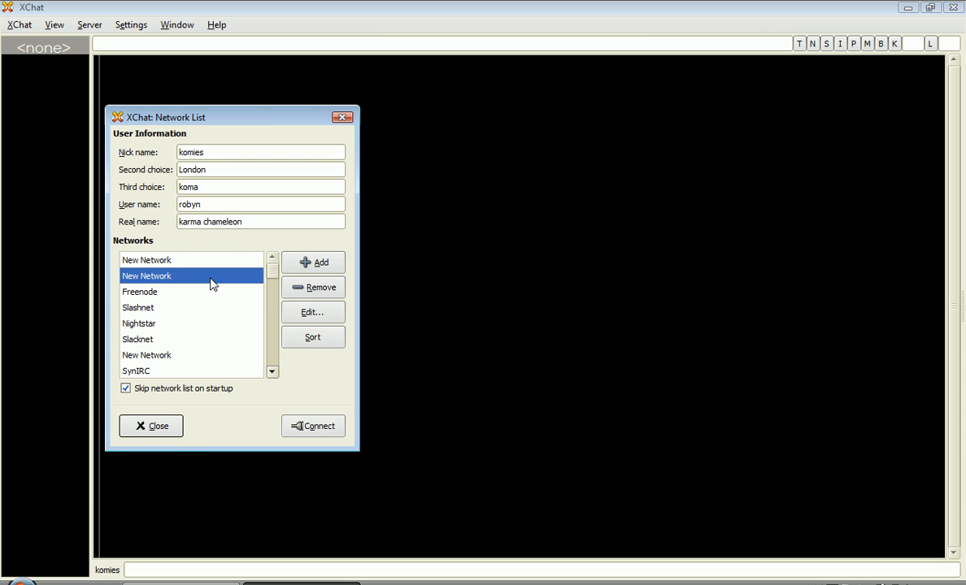
left_click(312, 313)
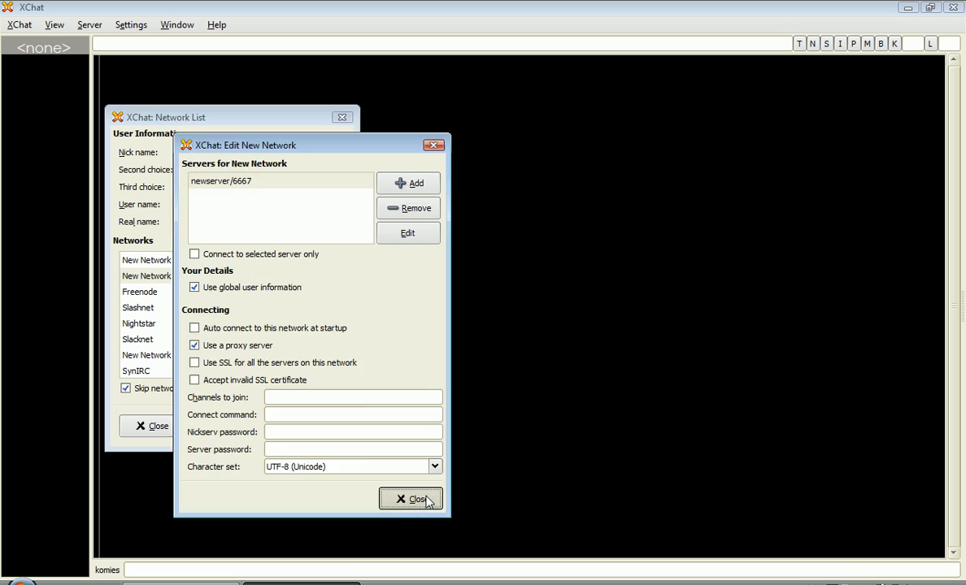
left_click(411, 500)
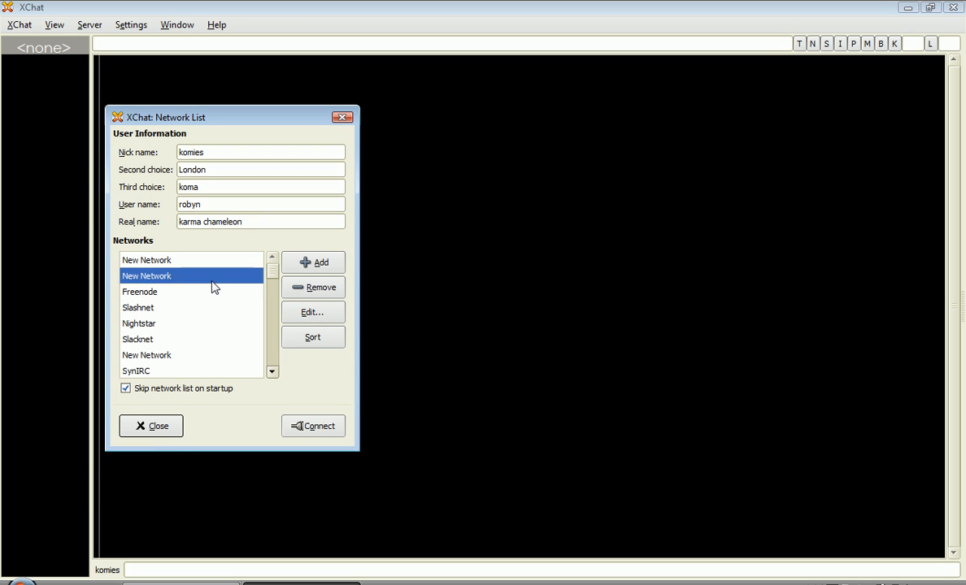
type("Darkmyst")
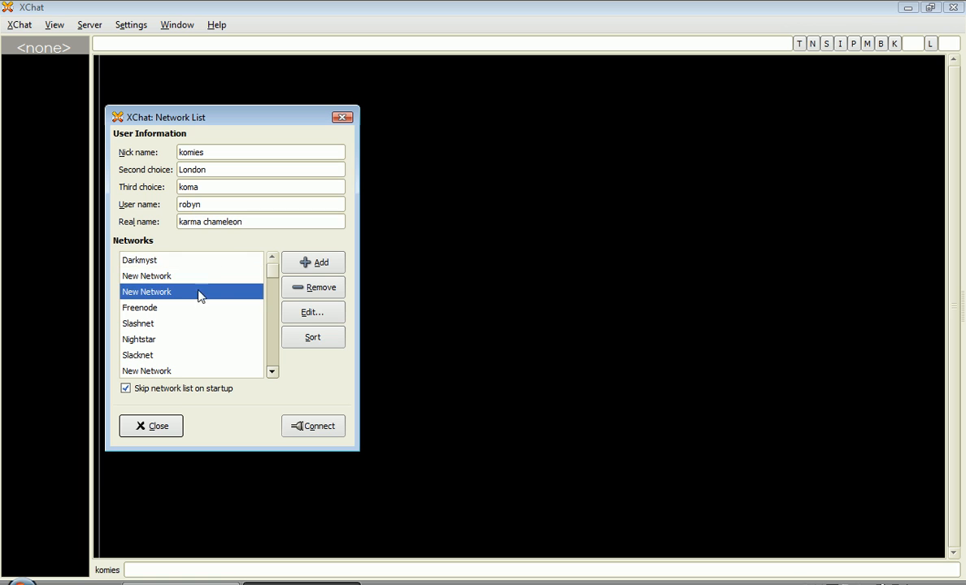
Edit Darkmyst and change its newserver/6667 server entry to irc.darkmyst.org.
left_click(139, 259)
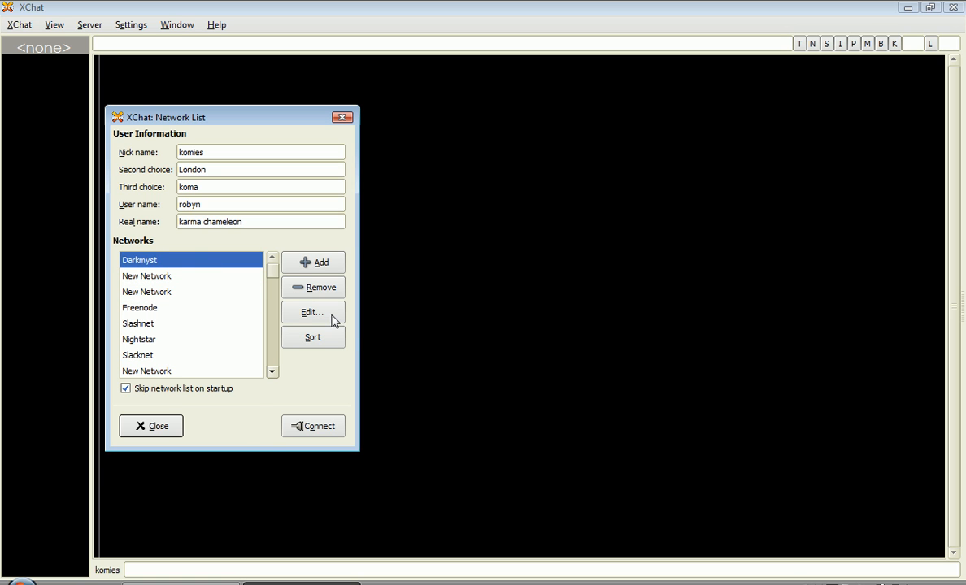
left_click(312, 312)
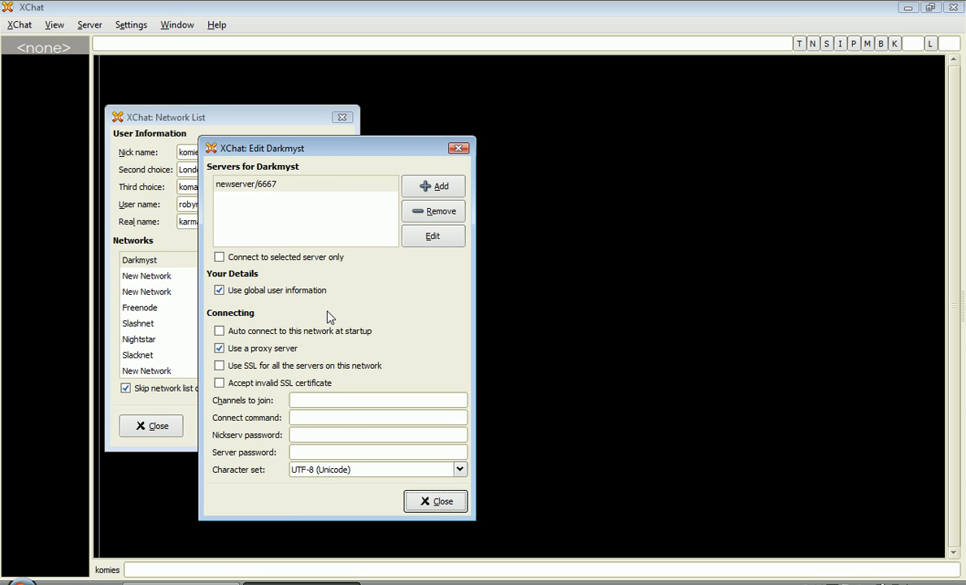
mouse_move(443, 240)
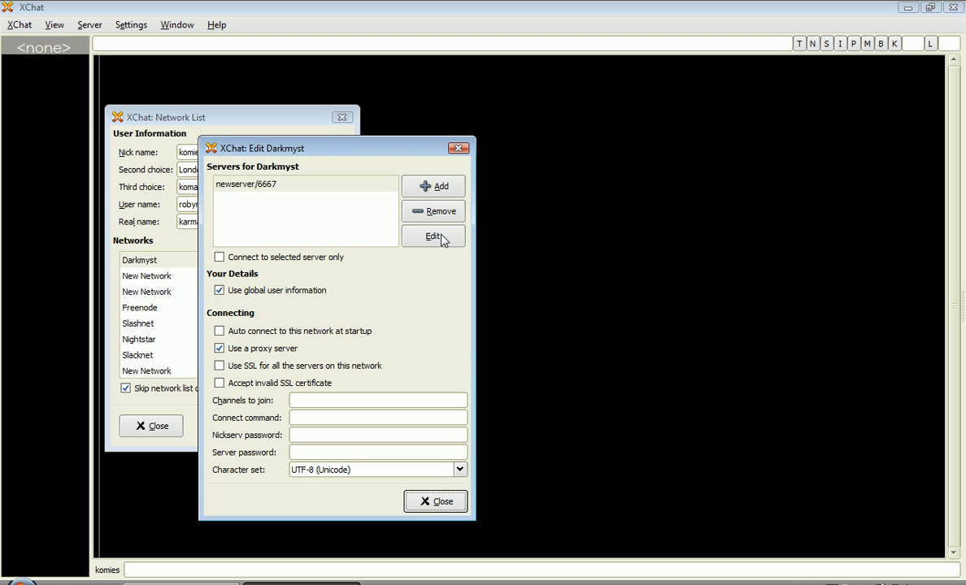
left_click(246, 183)
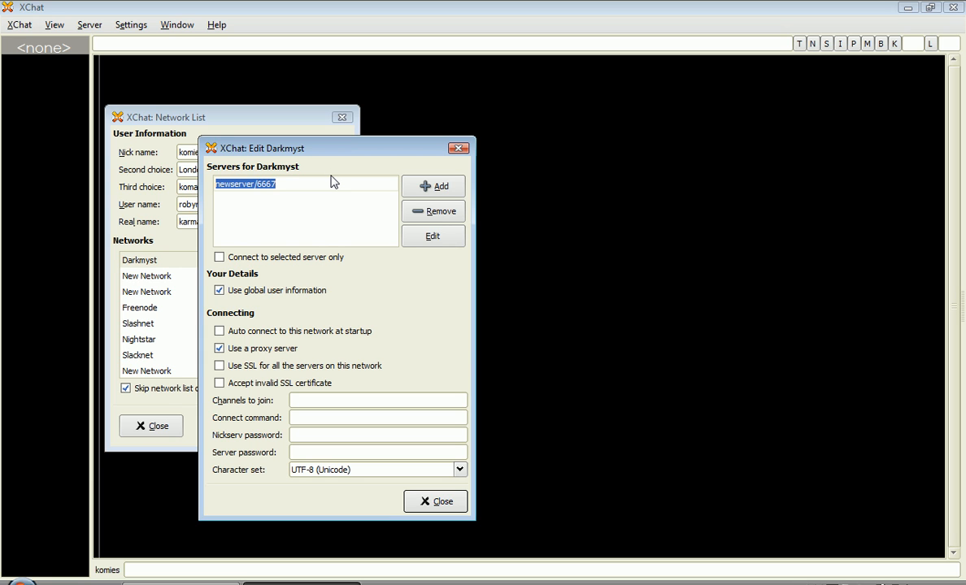
type("irc.d")
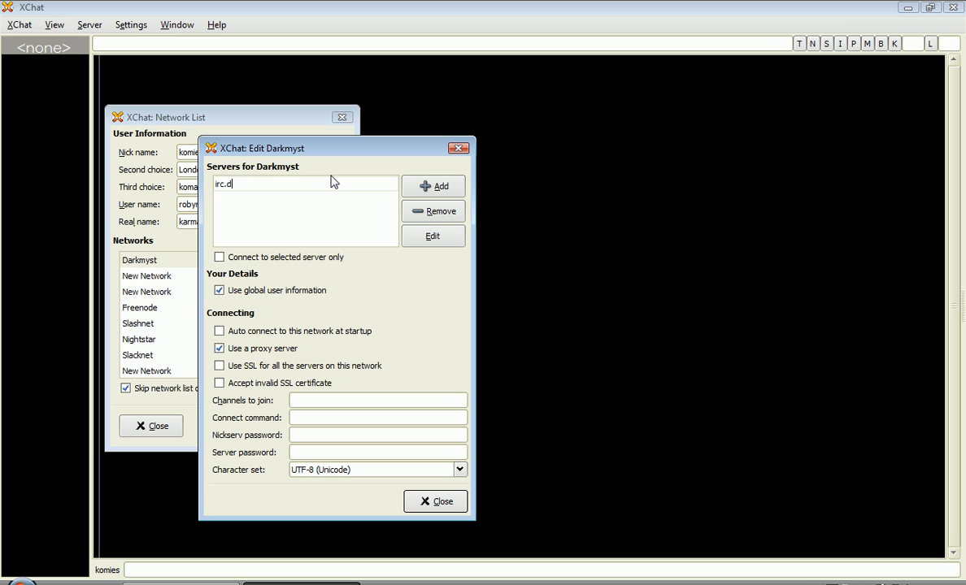
type("arkmyst.")
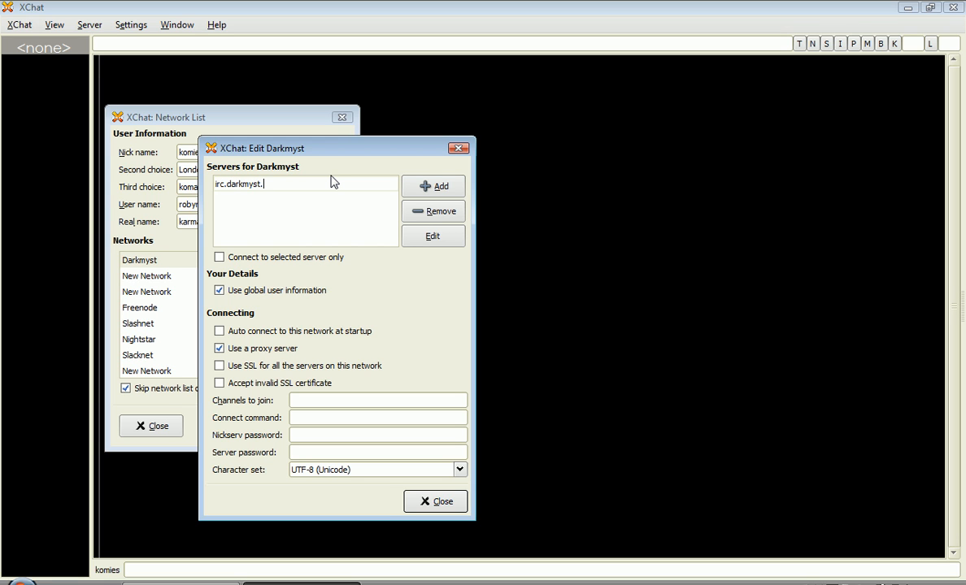
type("io")
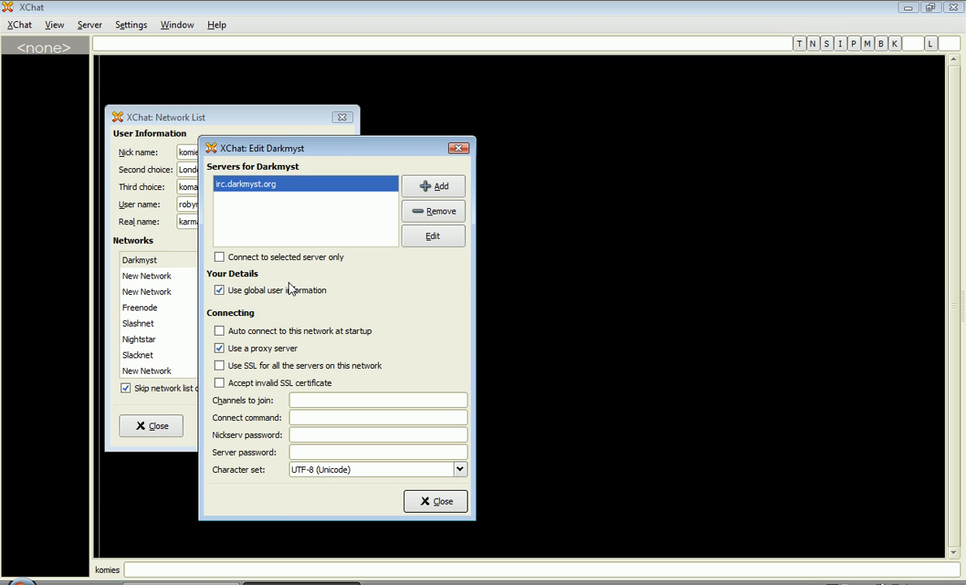
mouse_move(220, 257)
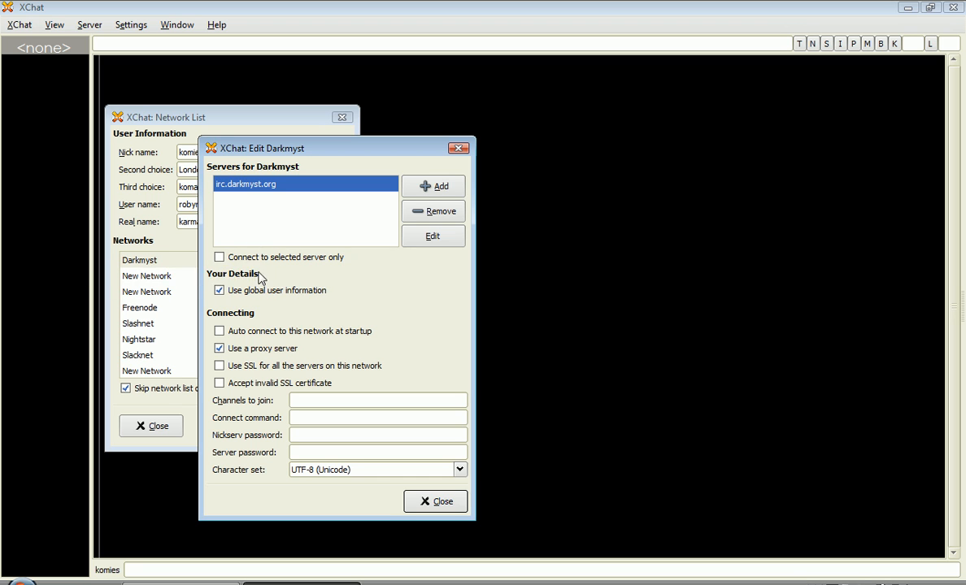
mouse_move(264, 273)
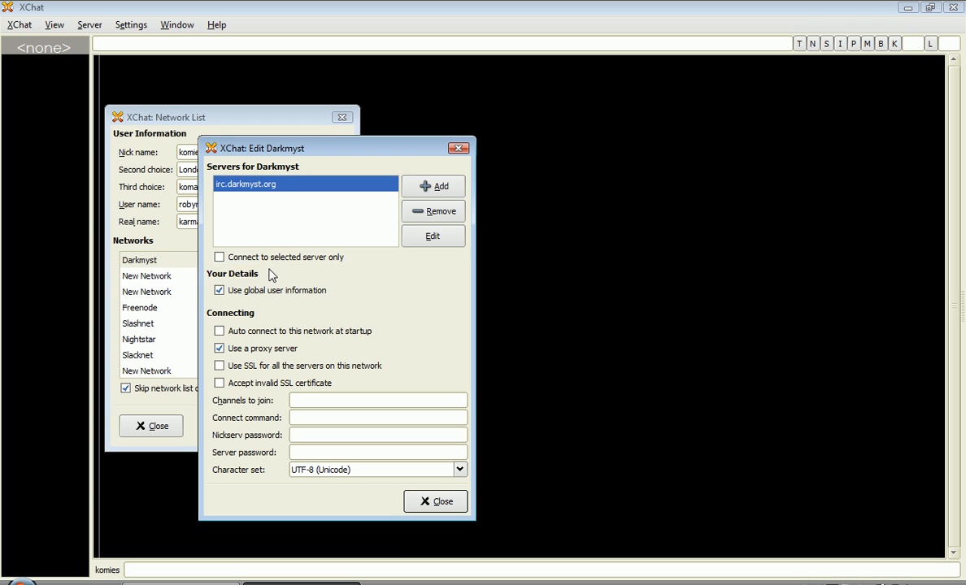
Turn off global user info and set nick Videobot, second Videobot2, user and real name Videobot.
left_click(219, 290)
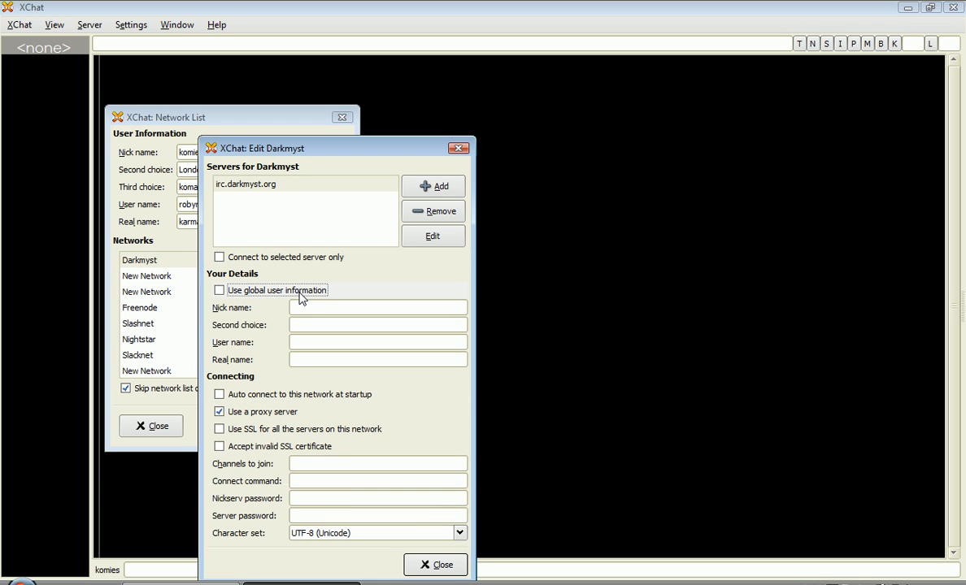
left_click(377, 308)
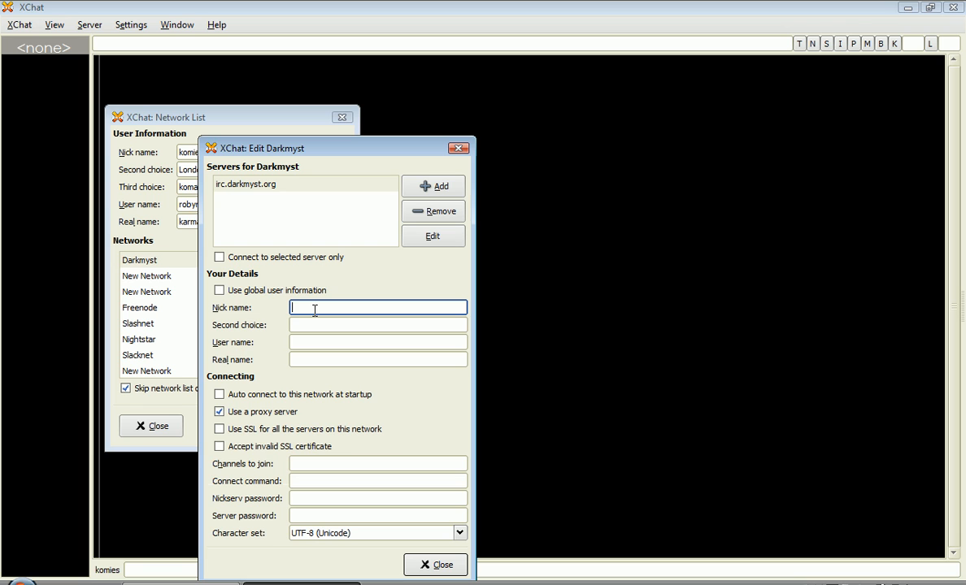
type("Video")
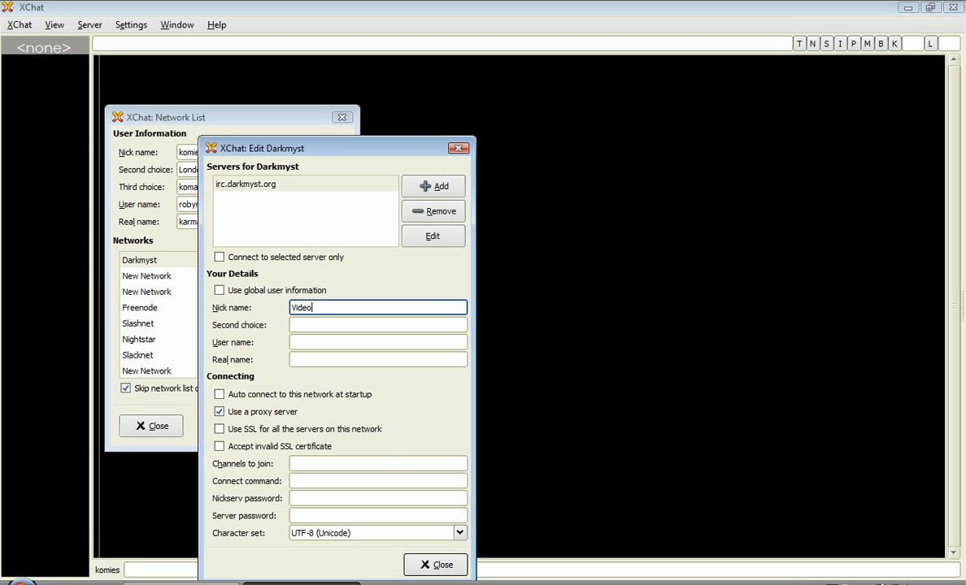
type("Videobot2")
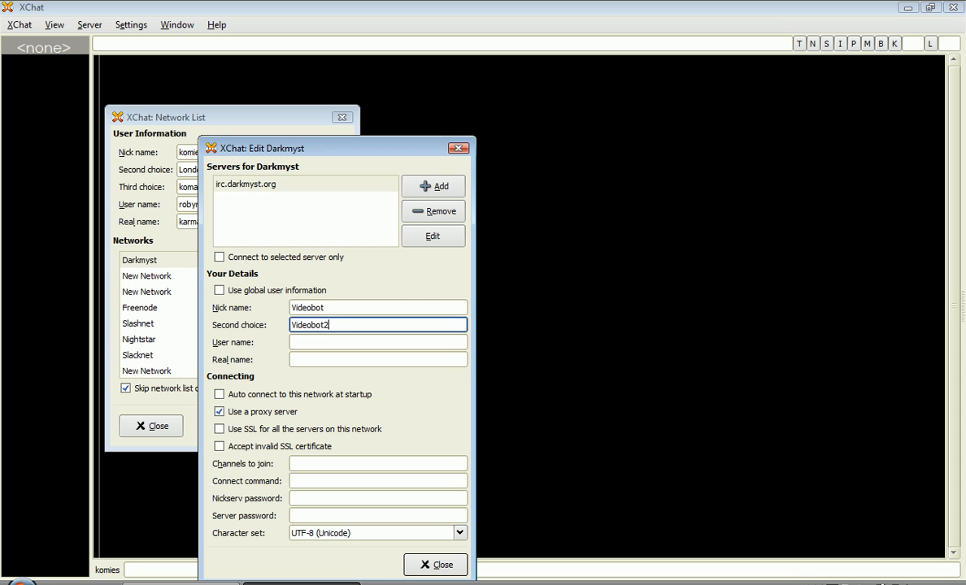
left_click(378, 342)
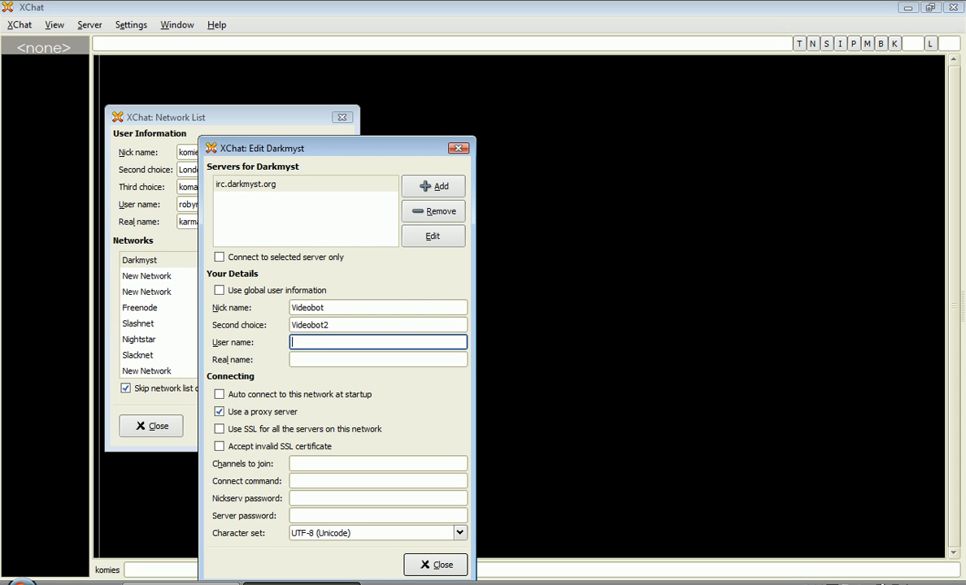
type("Videobot")
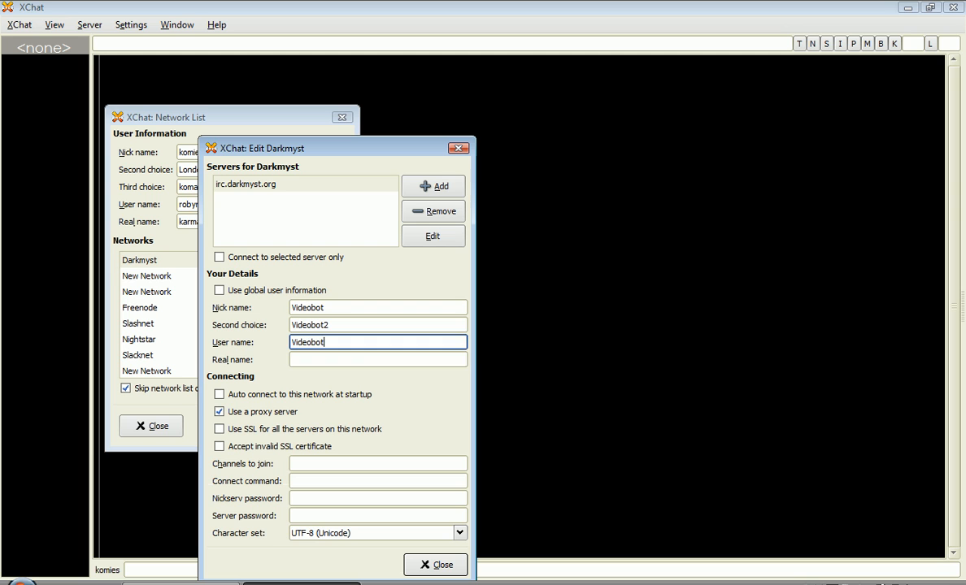
type("Videobot")
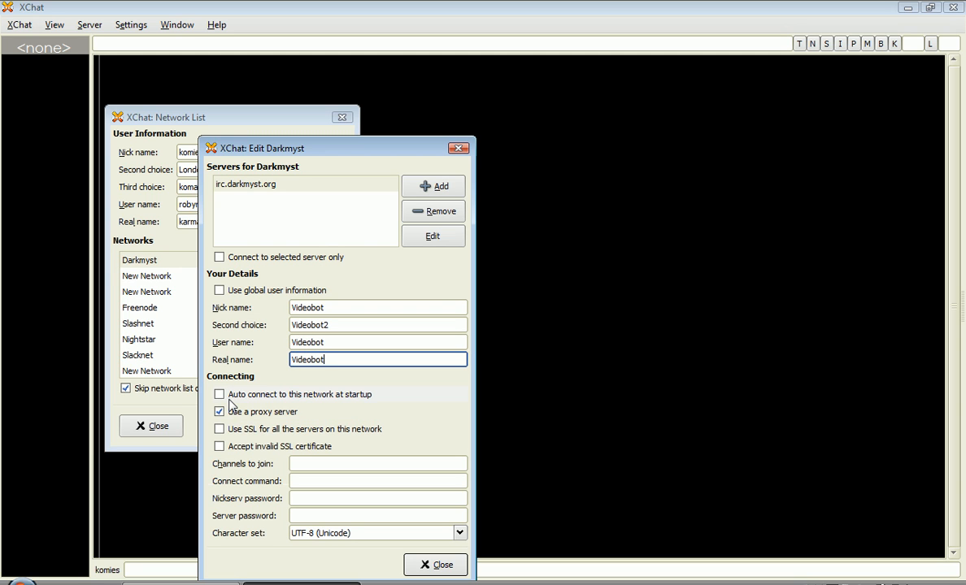
Enable auto-connect for Darkmyst and set channels to join to '#darkmyst, #help'.
left_click(219, 394)
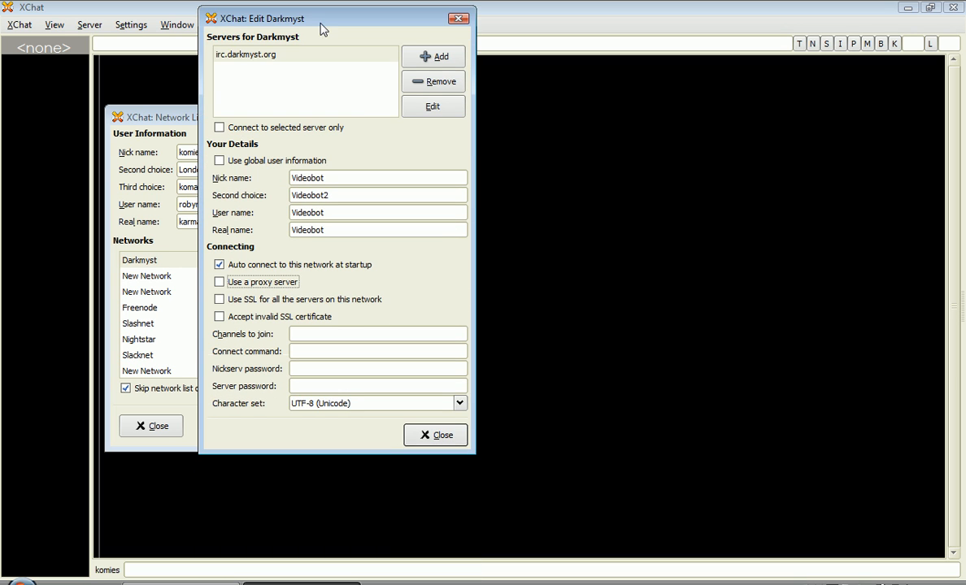
left_click(377, 333)
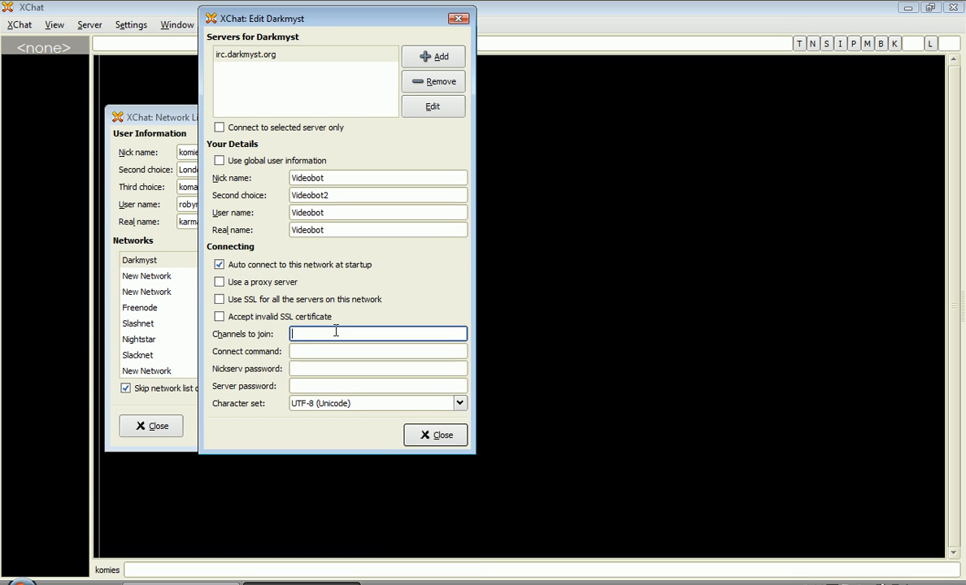
type("#darkmyst, #h")
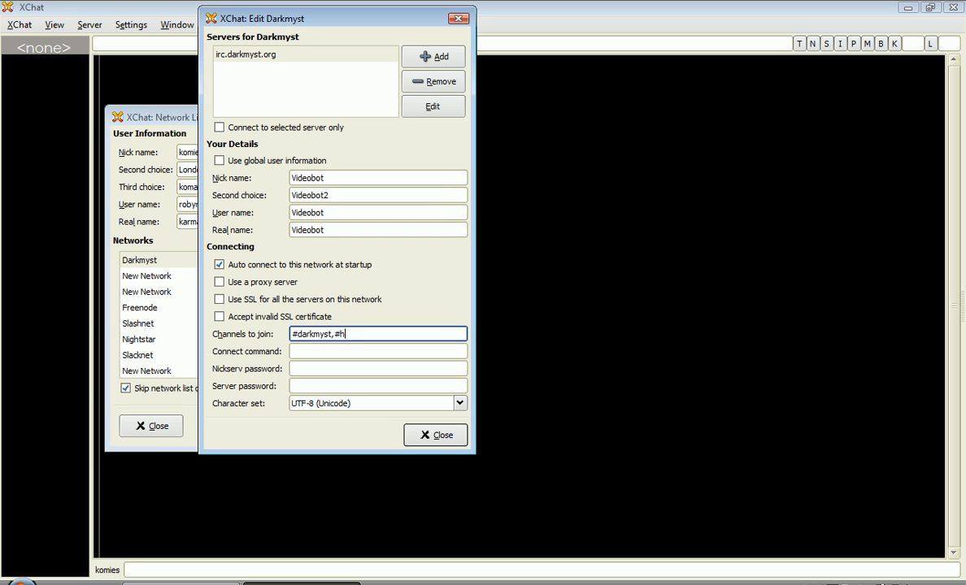
type("elp")
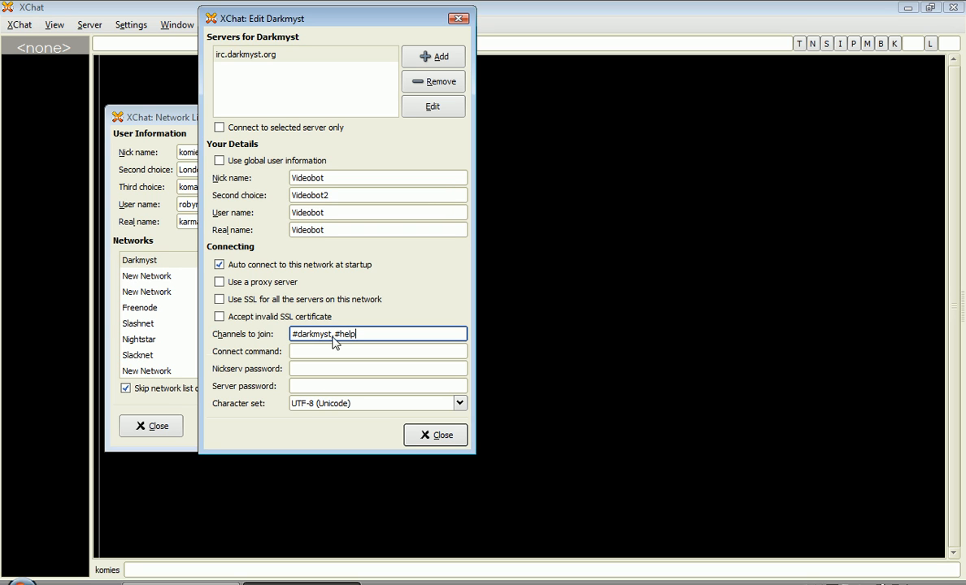
mouse_move(355, 351)
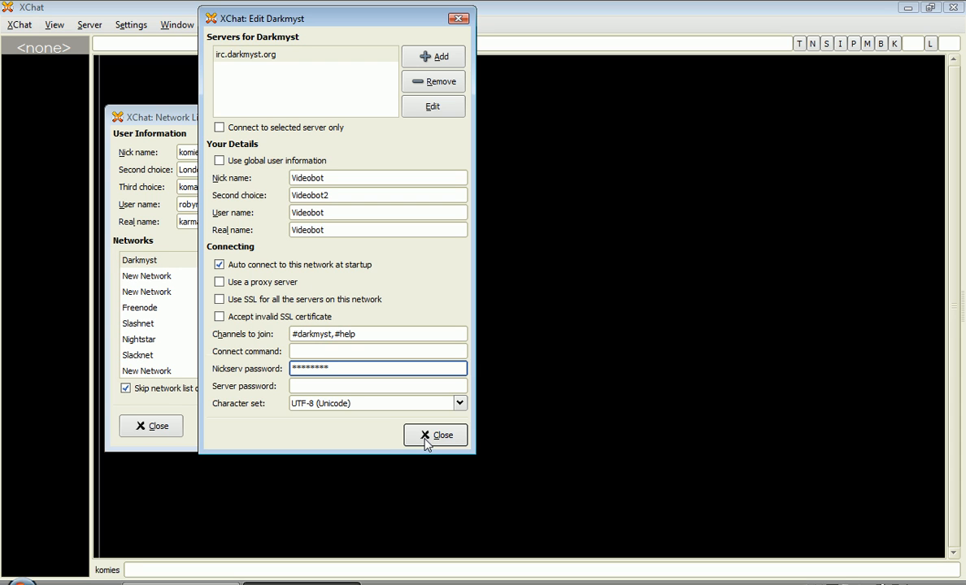
Connect to Darkmyst, check #help, and return to #darkmyst.
left_click(435, 435)
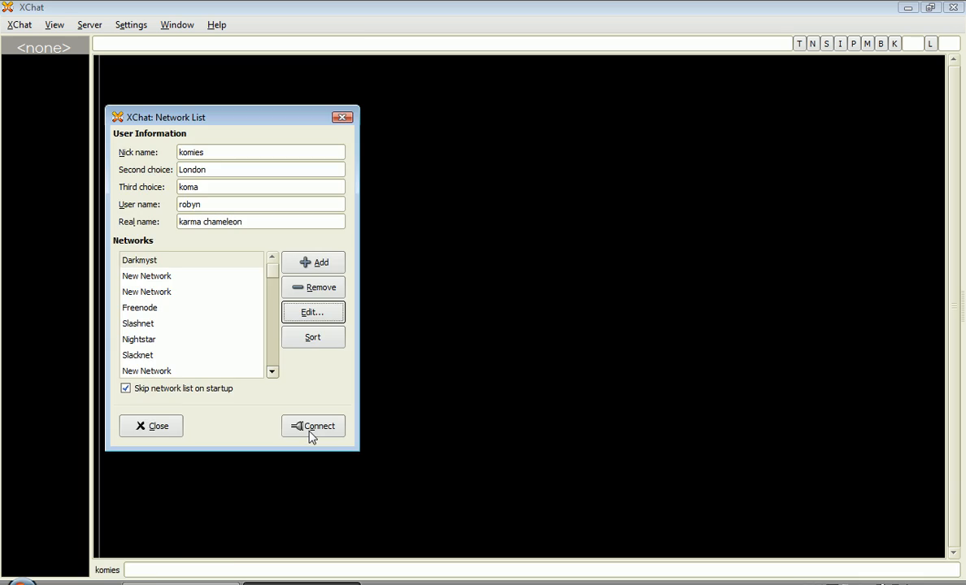
left_click(314, 426)
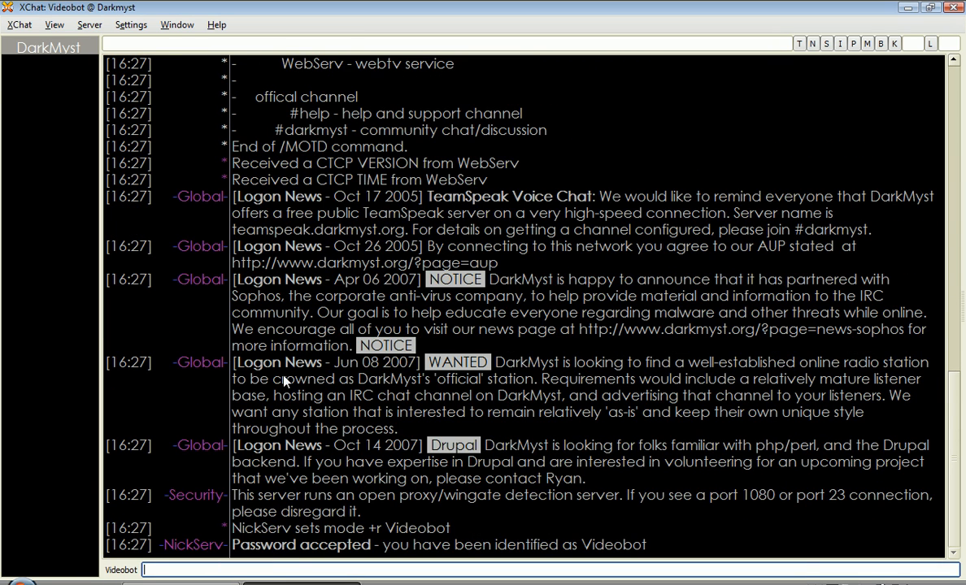
left_click(48, 83)
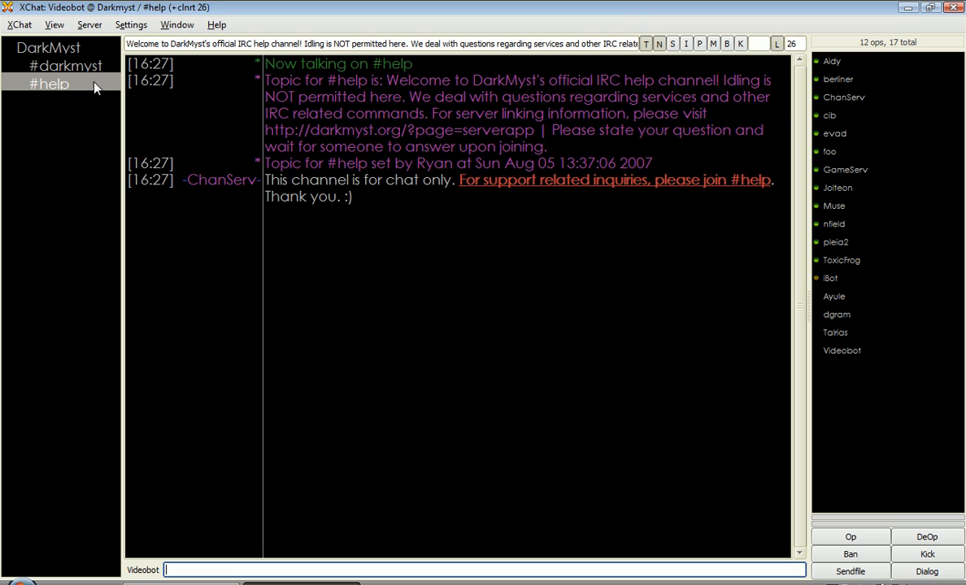
left_click(67, 66)
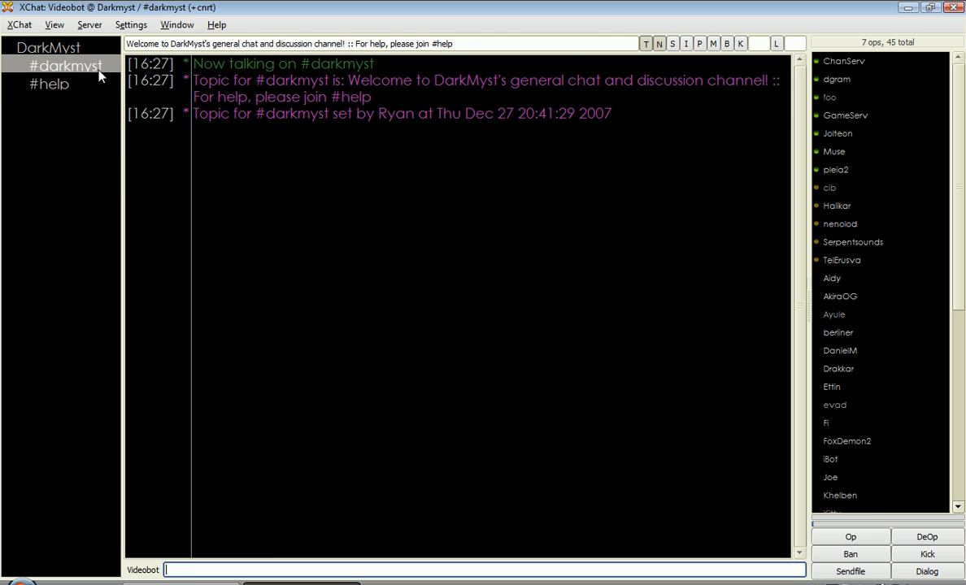
Send a 'Hi' greeting in #darkmyst and run /nick Videobot2.
type("Hi plei")
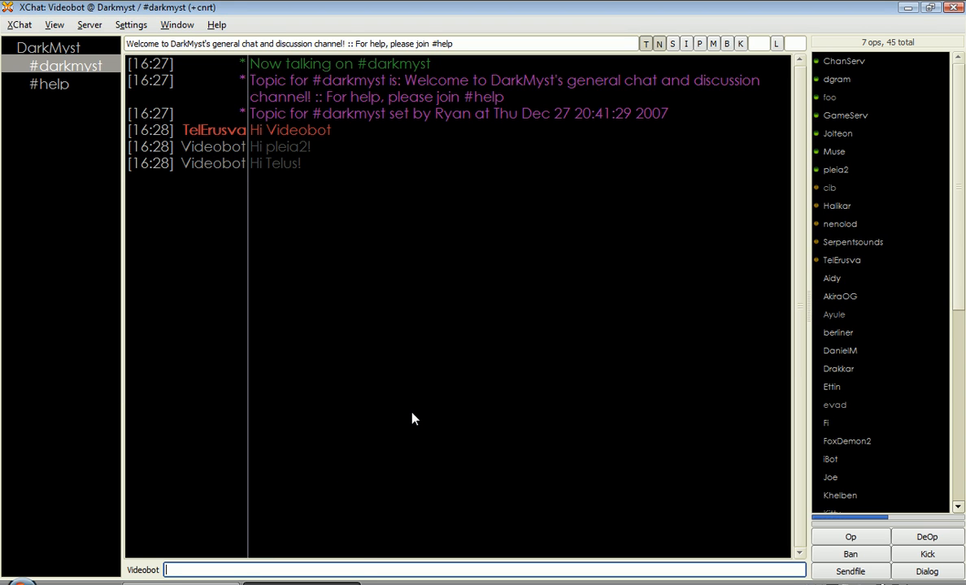
type("/ni")
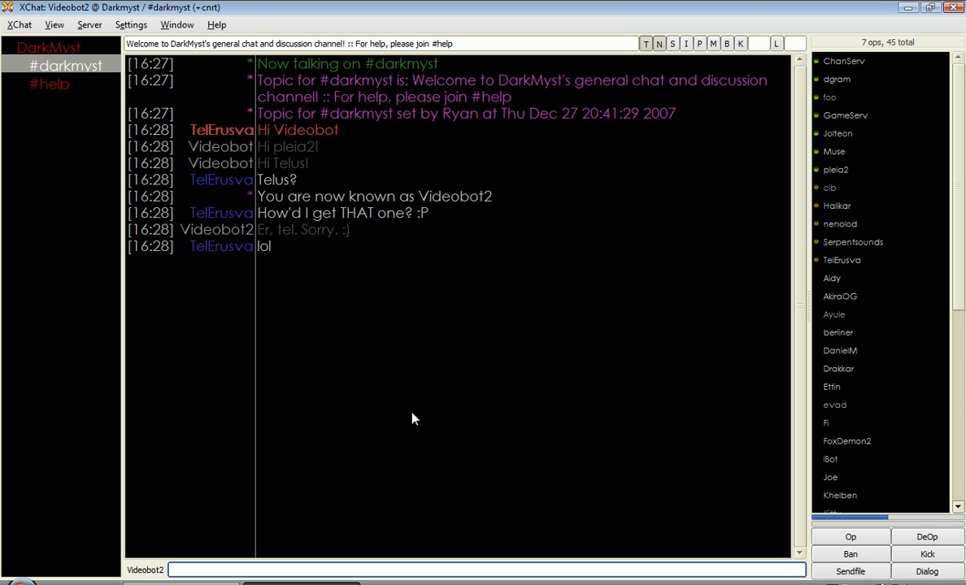
Run /ns help and /cs help in #darkmyst and scroll through the ChanServ commands.
type("/")
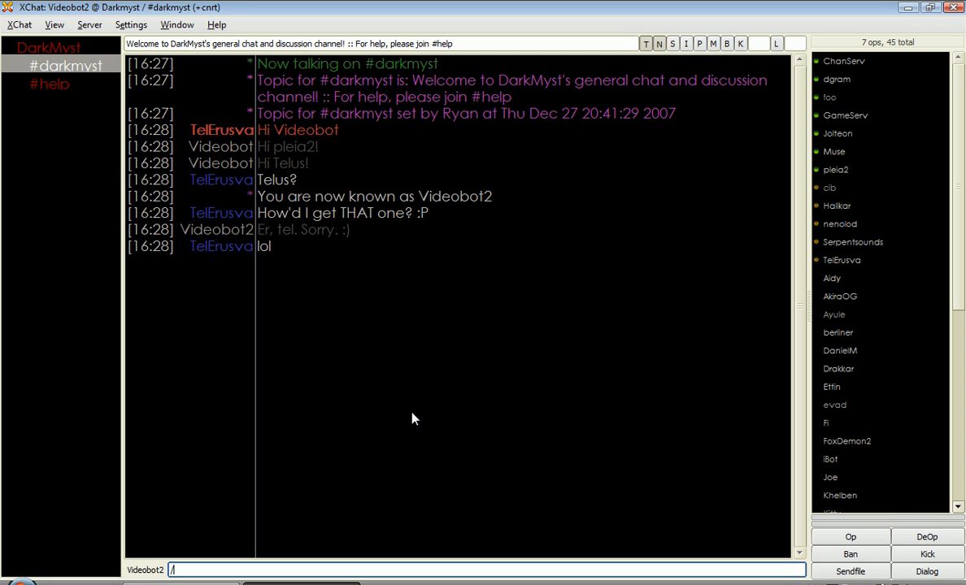
type("ns h")
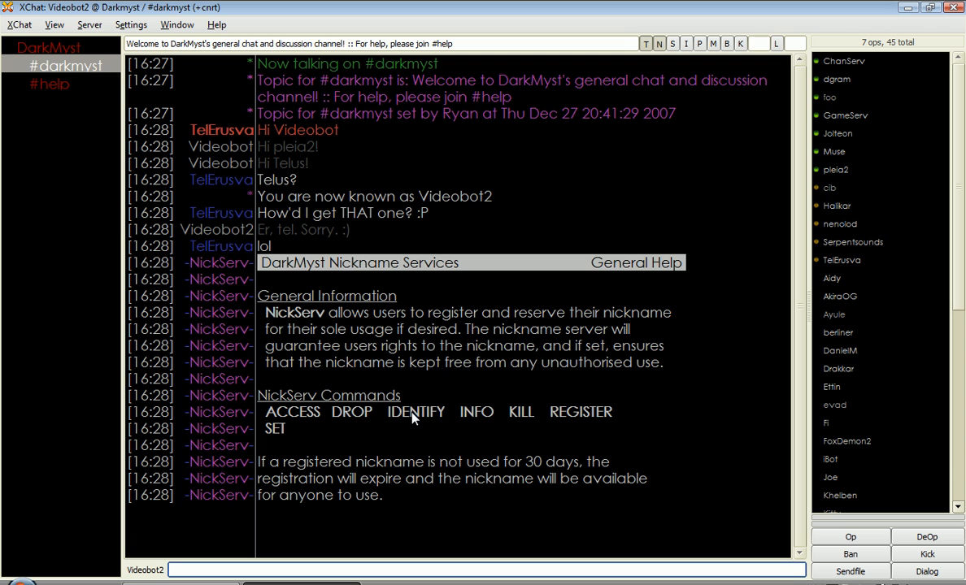
type("/cs h")
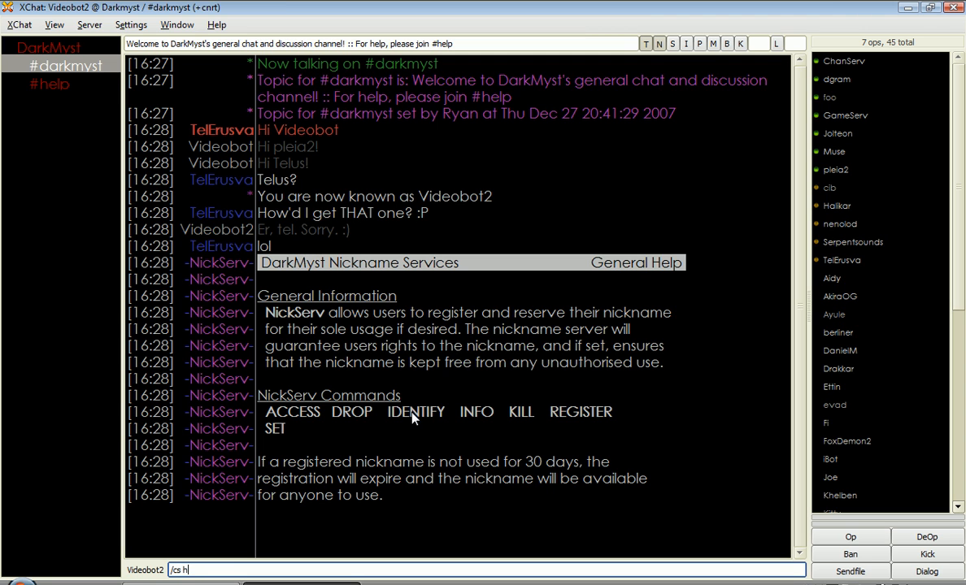
type("elp")
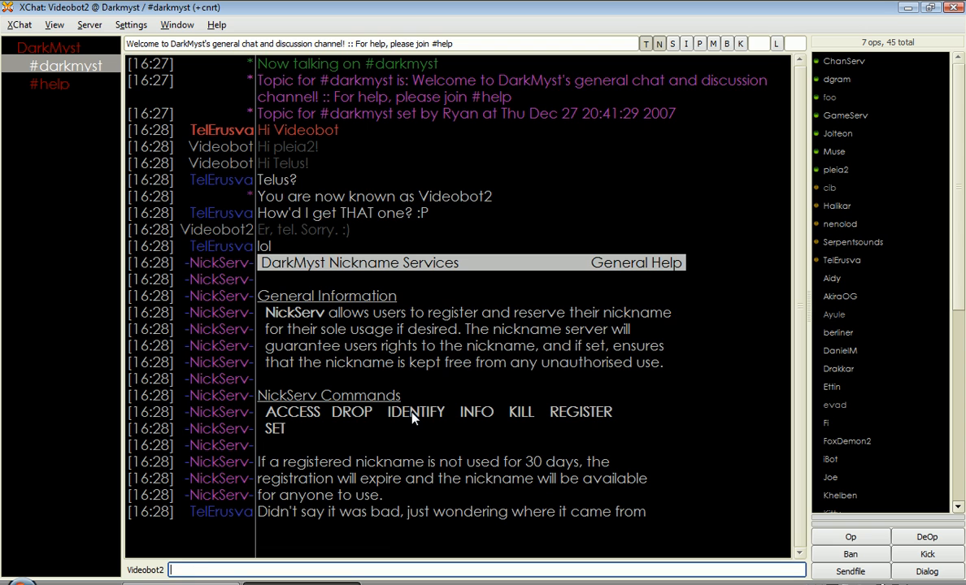
scroll("down", 3)
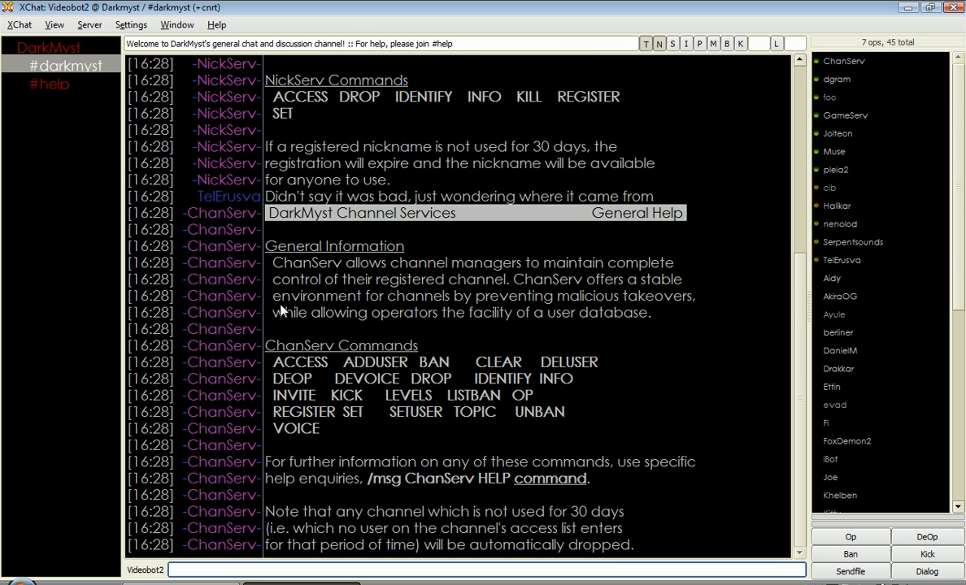
mouse_move(321, 300)
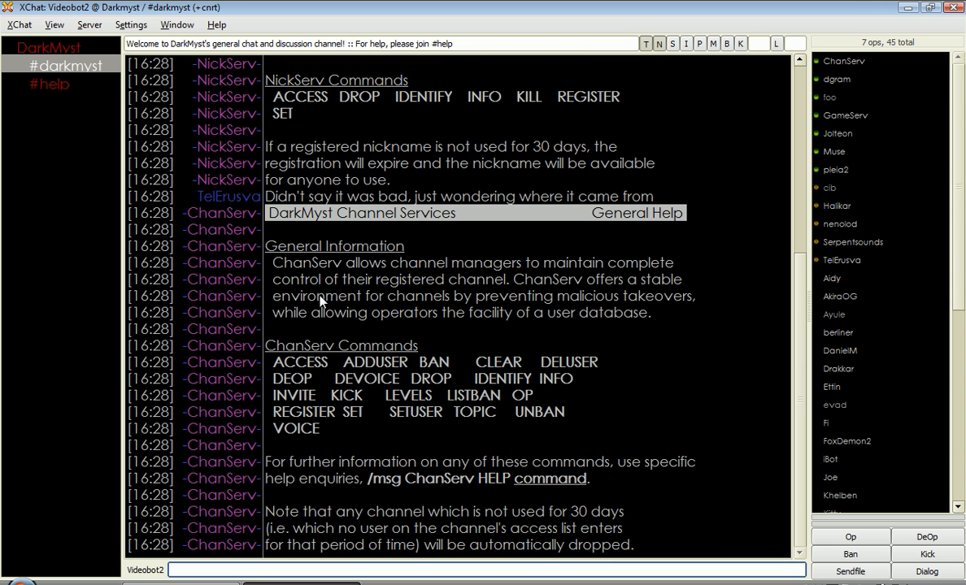
From #help, enter the /join #Videotest command.
left_click(50, 84)
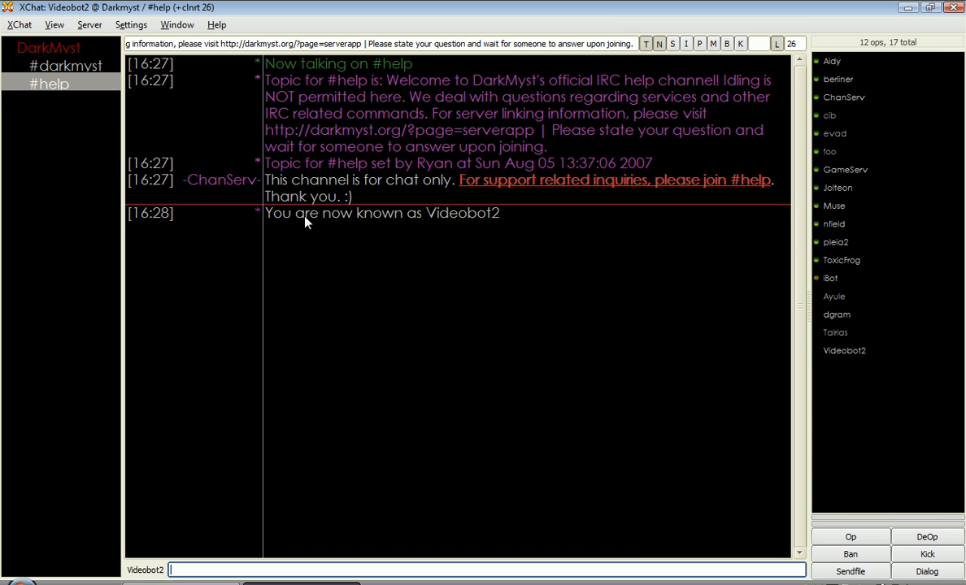
mouse_move(408, 339)
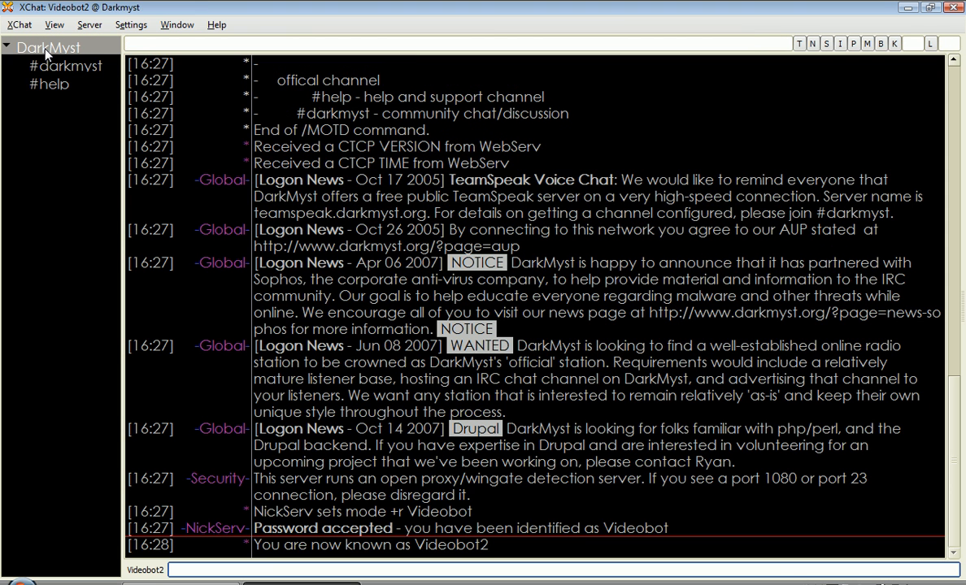
type("/")
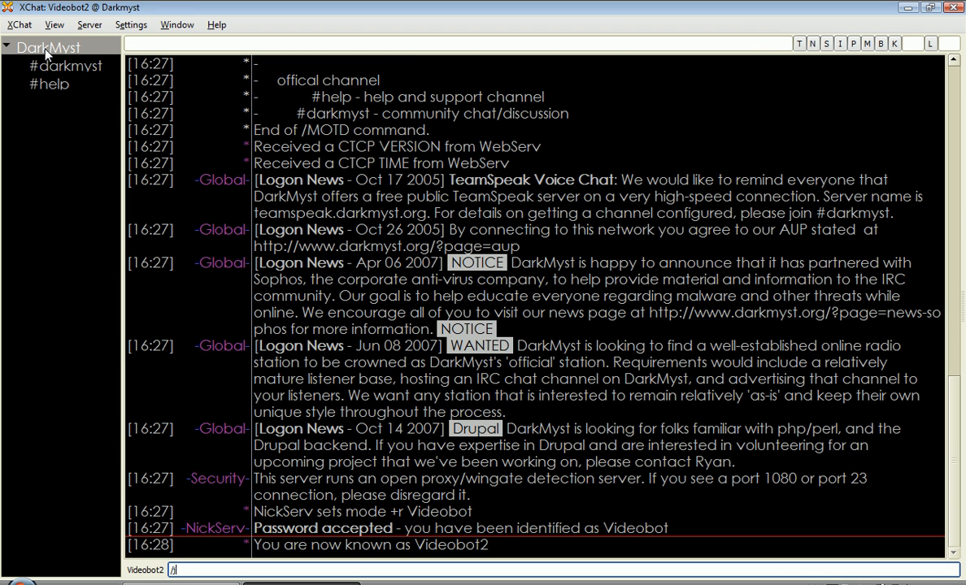
type("join #")
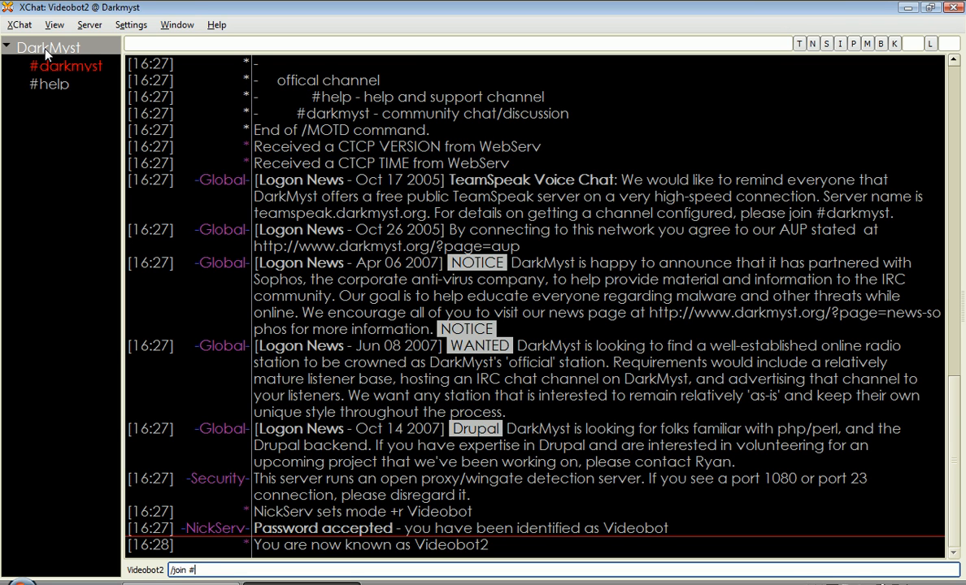
type("Vide")
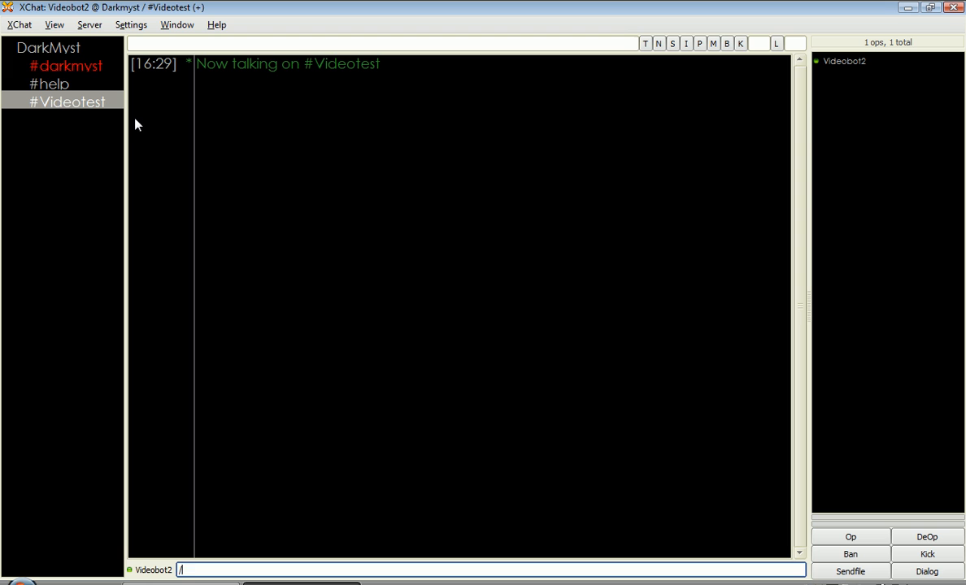
type("join #Video")
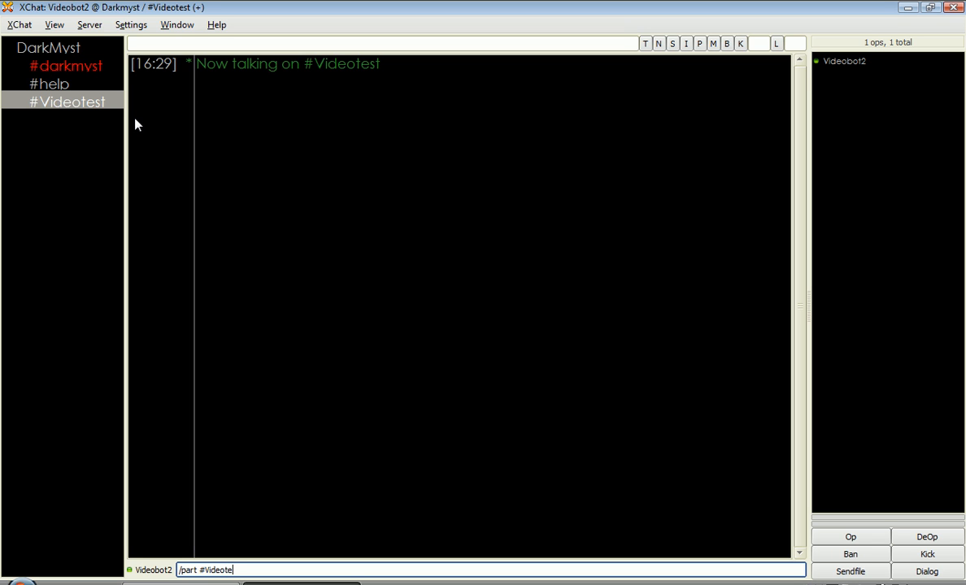
Leave #Videotest, close its tab, and show the DarkMyst server messages.
key("Return")
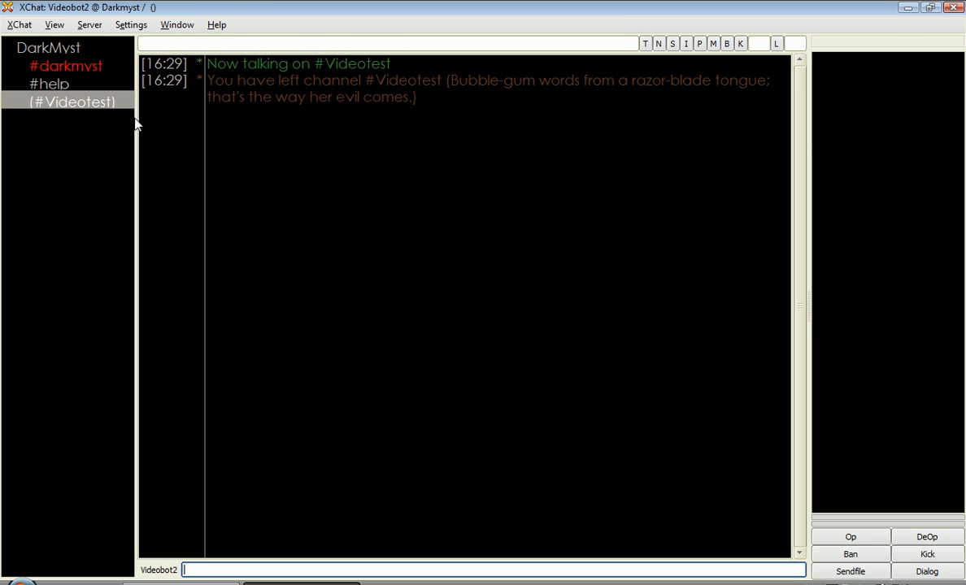
right_click(73, 102)
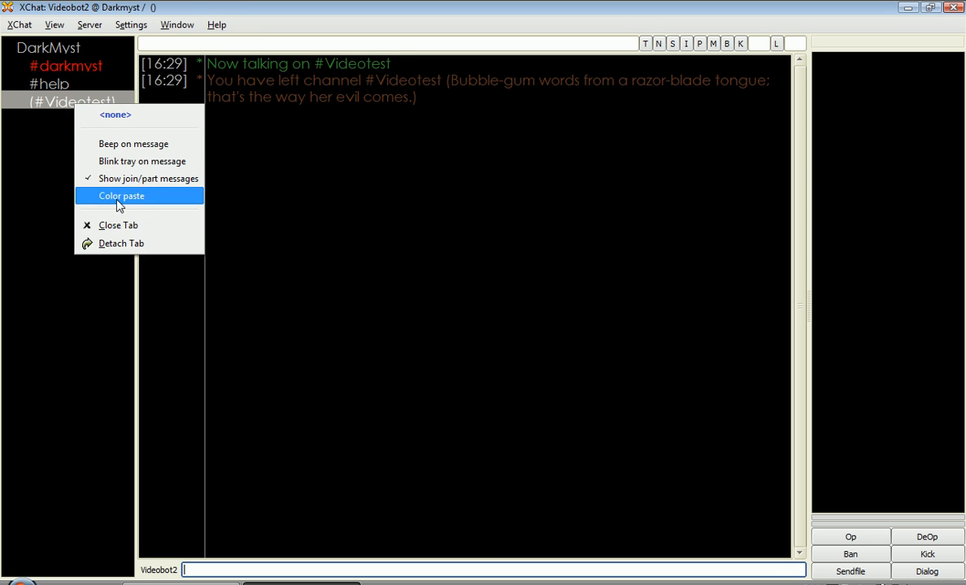
left_click(65, 66)
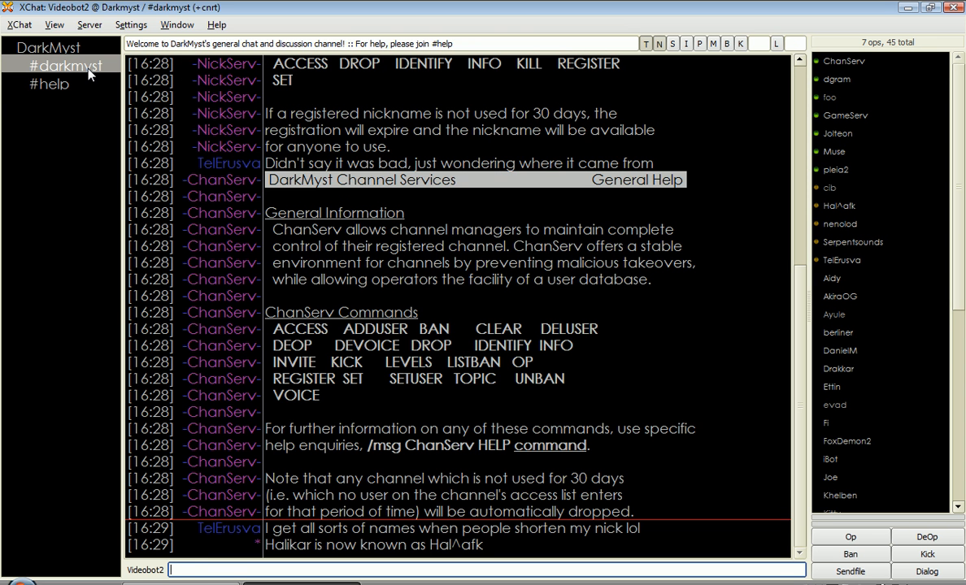
left_click(47, 46)
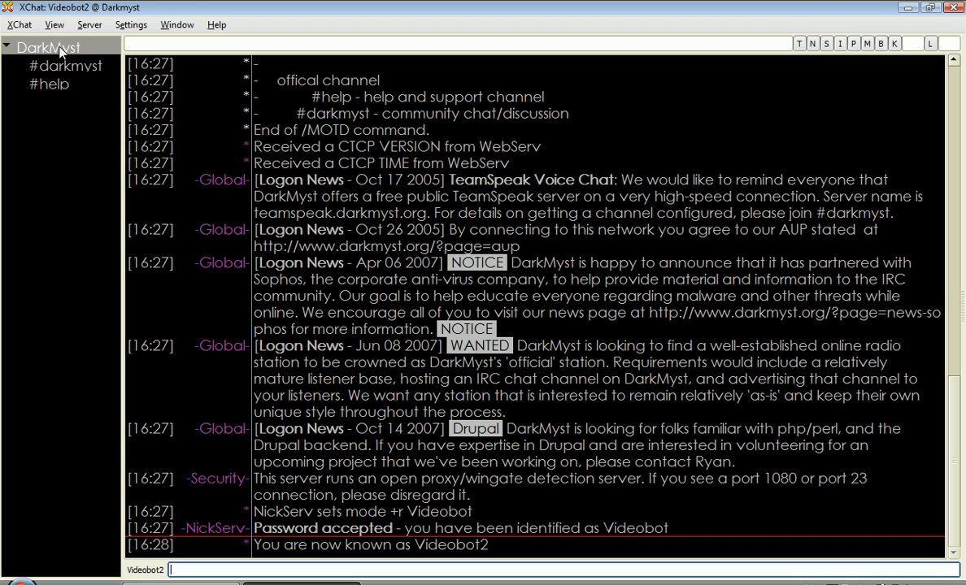
Run /list in the DarkMyst server window and scroll down to End of /LIST.
type("/")
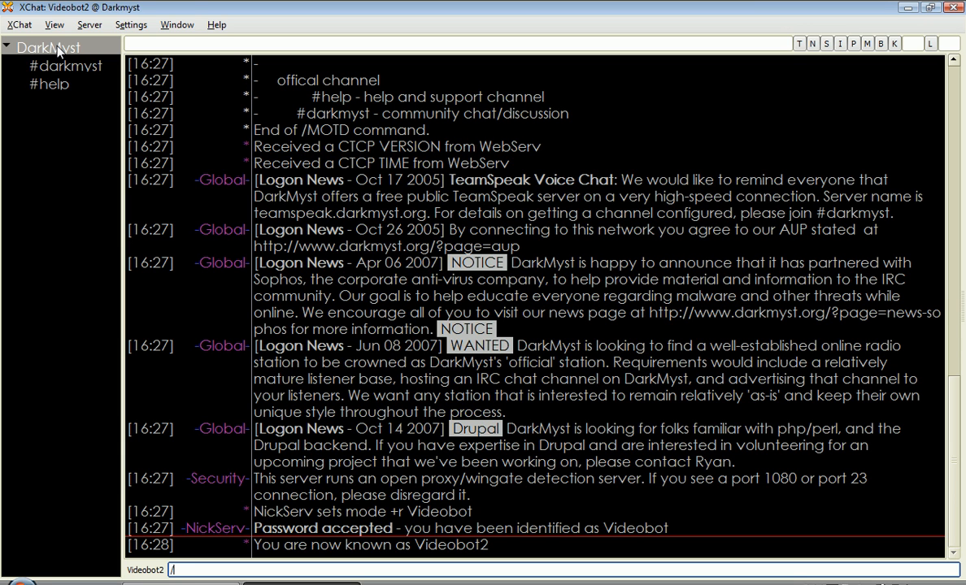
type("list")
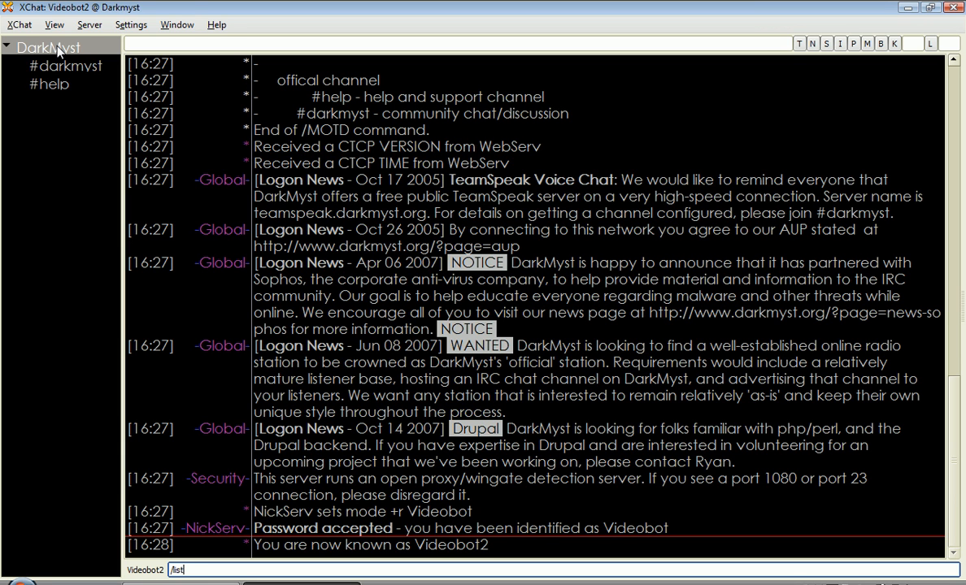
key("Return")
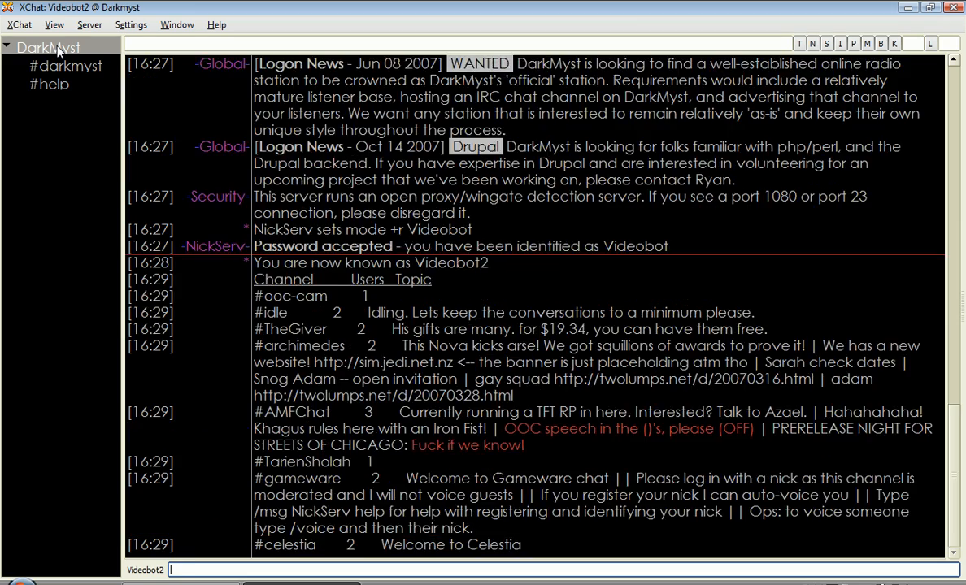
scroll("down", 3)
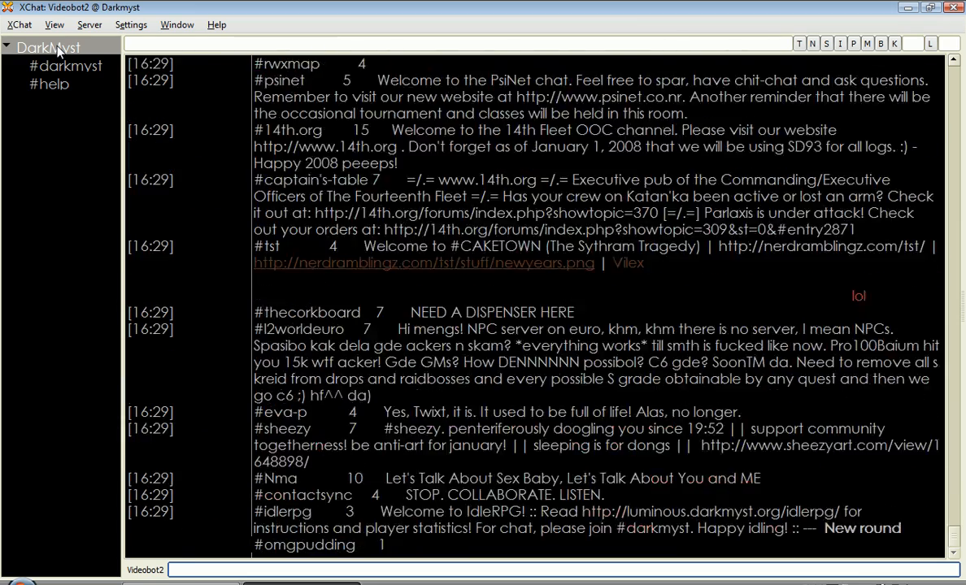
scroll("down", 3)
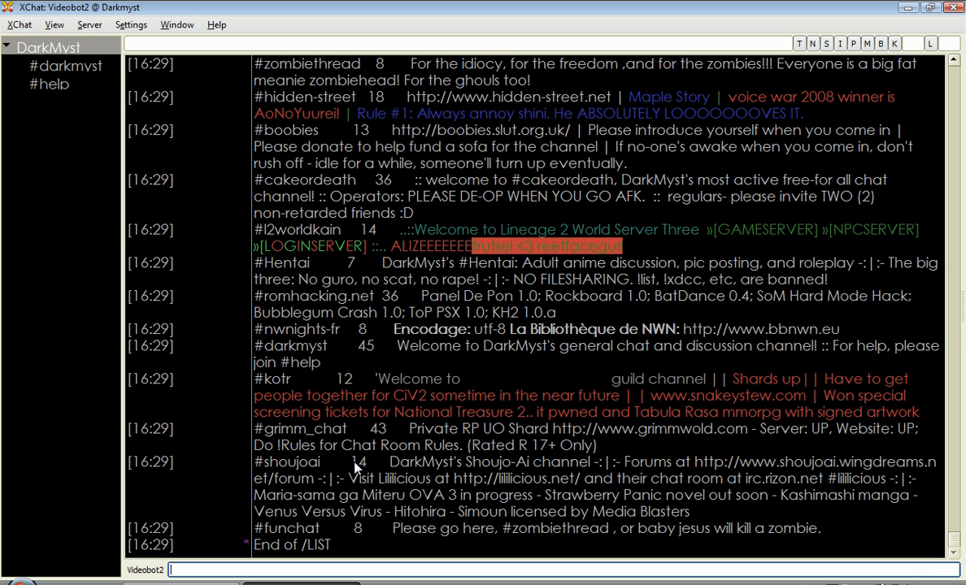
mouse_move(519, 455)
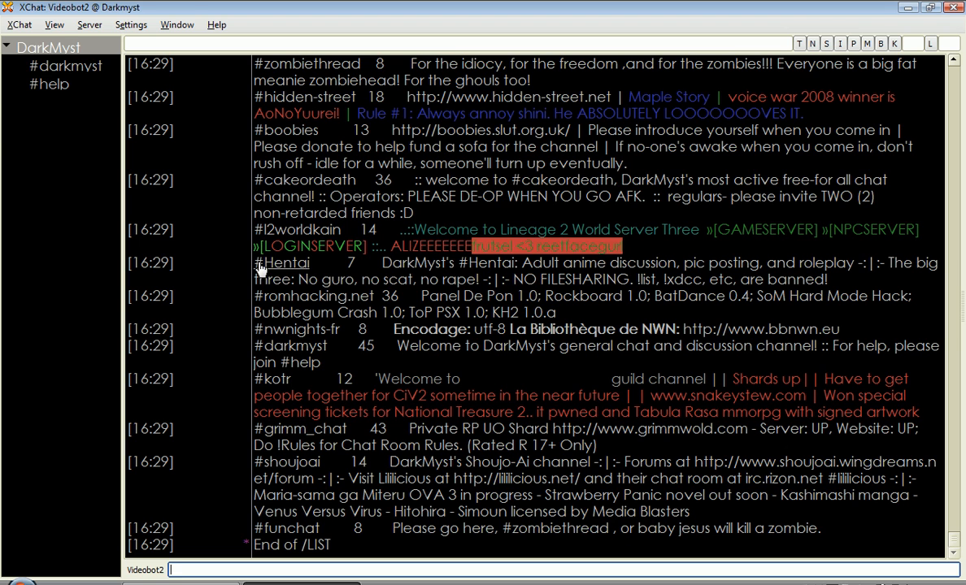
mouse_move(2, 138)
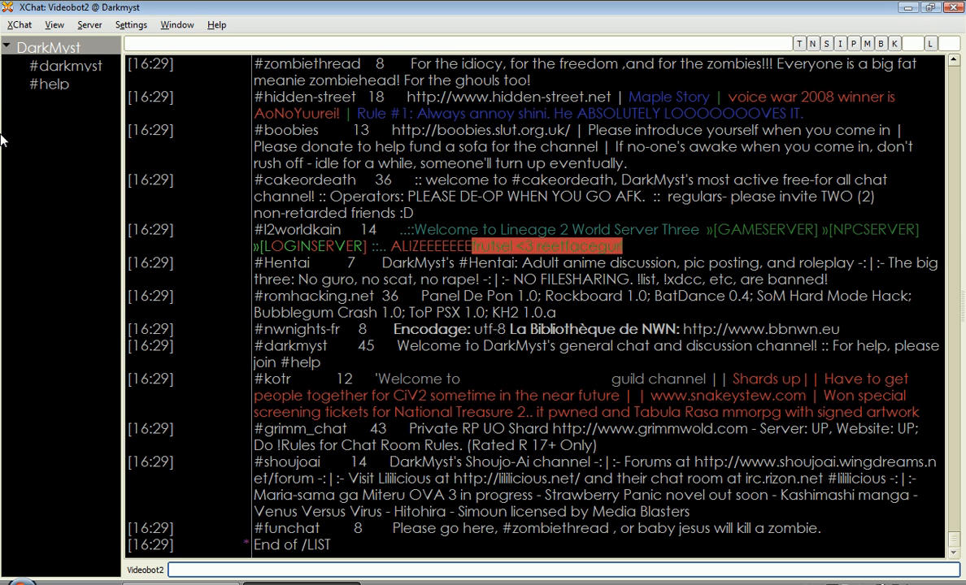
mouse_move(13, 180)
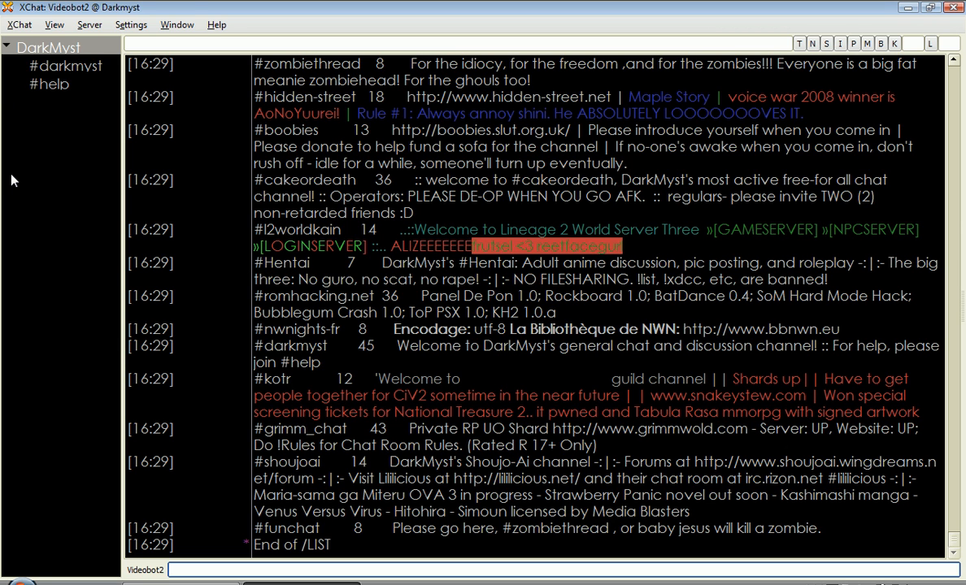